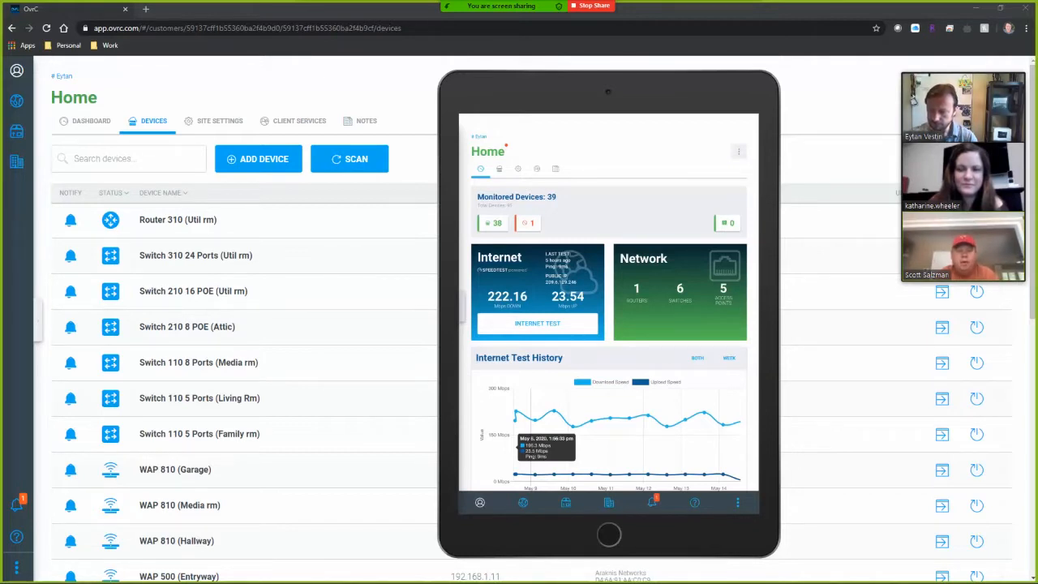
Show the monitored devices list, scroll to the Wattbox and Echo entries, and select the ca10 controller
left_click(499, 169)
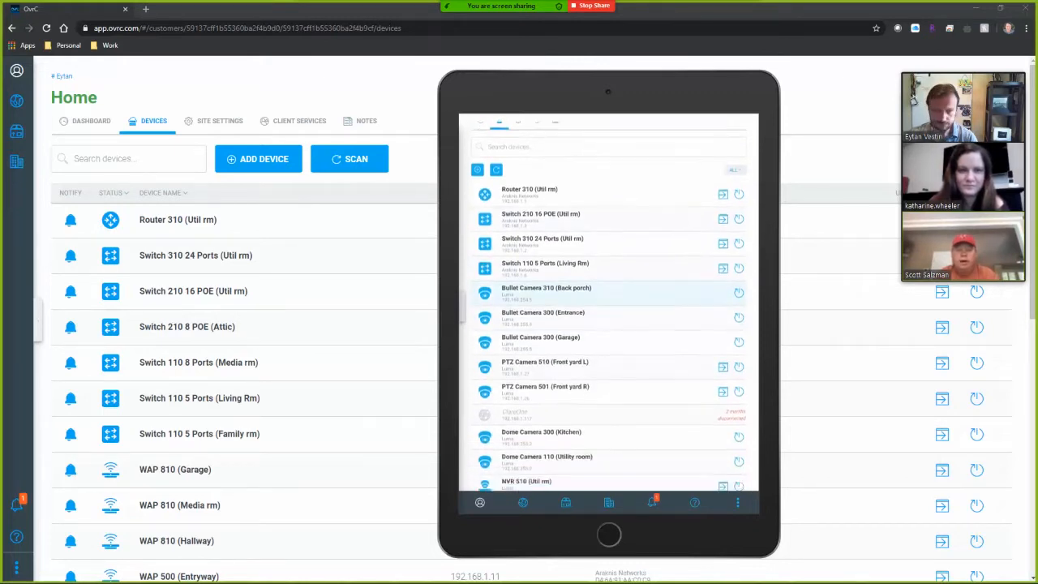
scroll("down", 3)
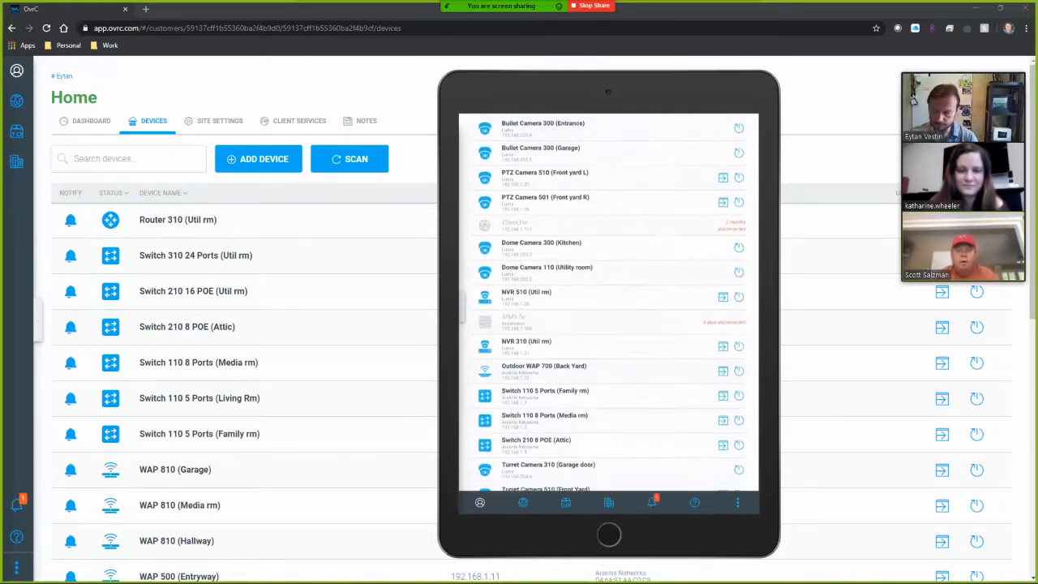
scroll("down", 3)
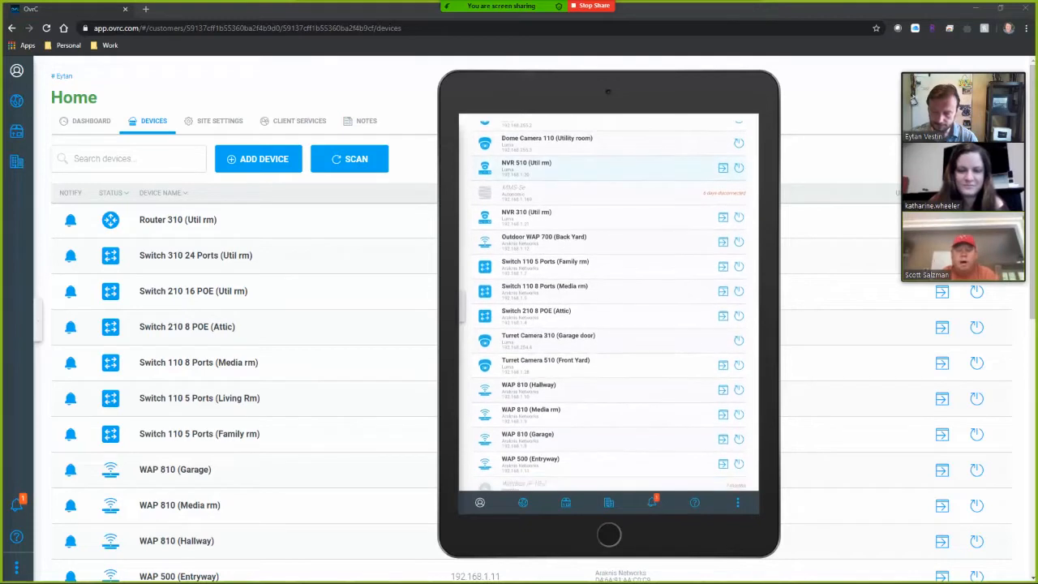
scroll("down", 3)
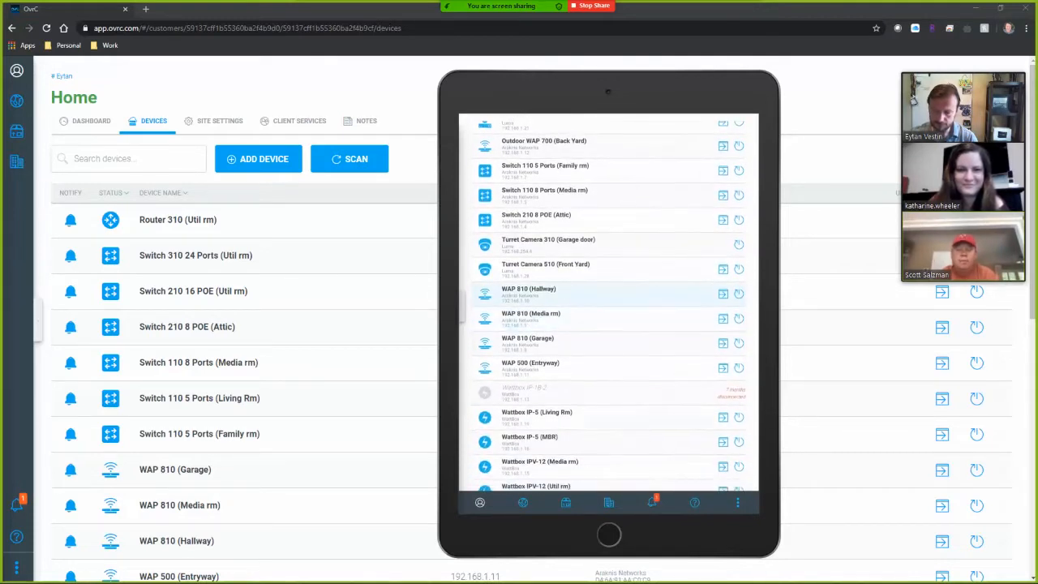
scroll("down", 3)
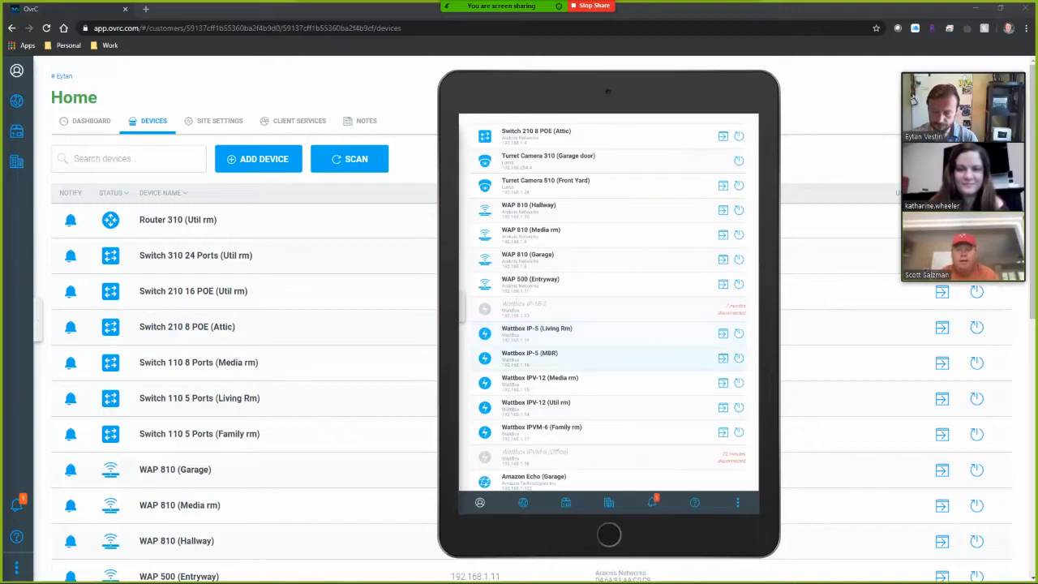
left_click(529, 355)
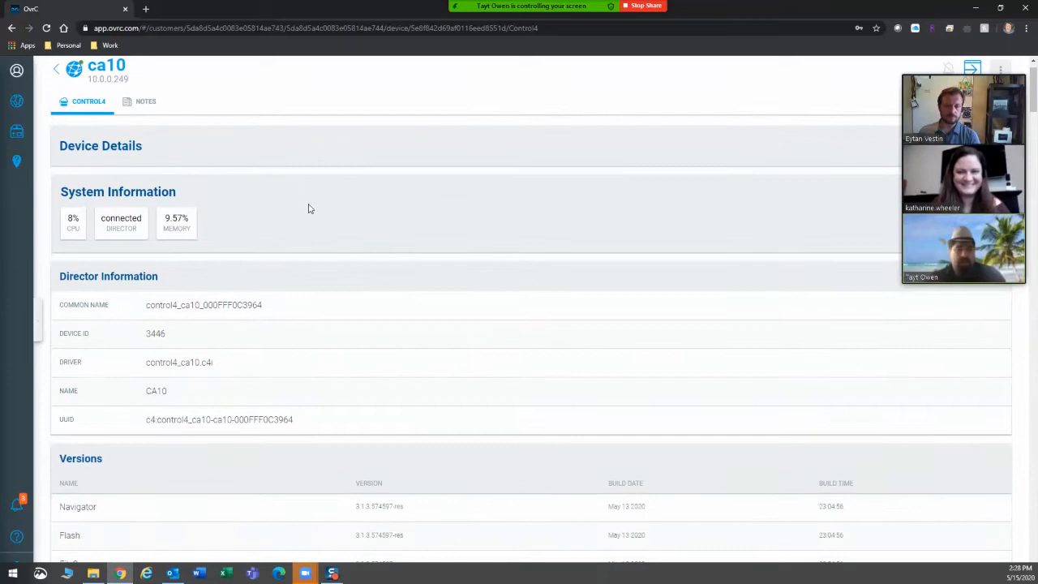
Scroll the ca10 details slightly to bring more software version entries such as FileScanner into view
scroll("down", 3)
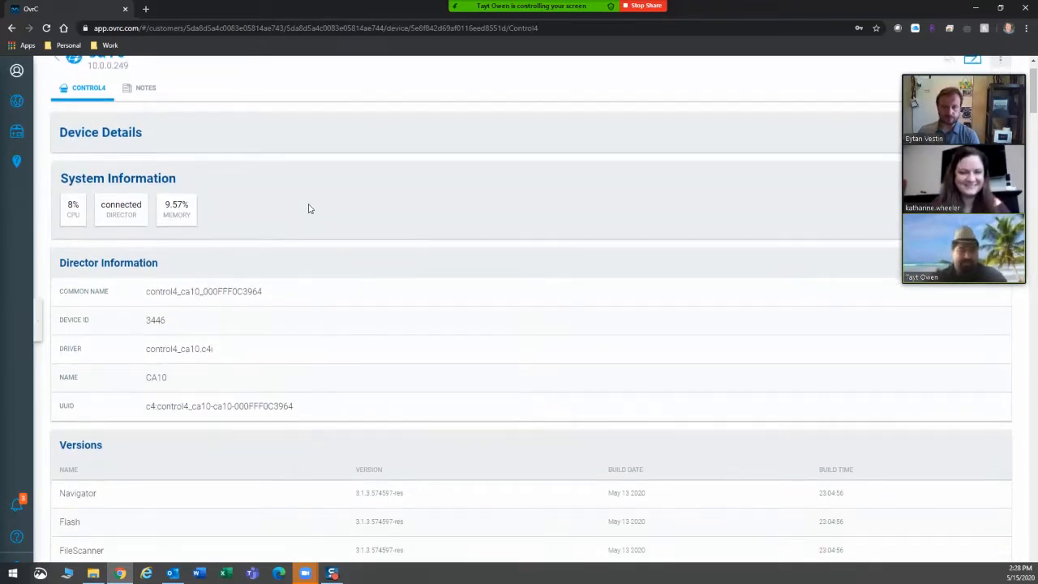
mouse_move(308, 260)
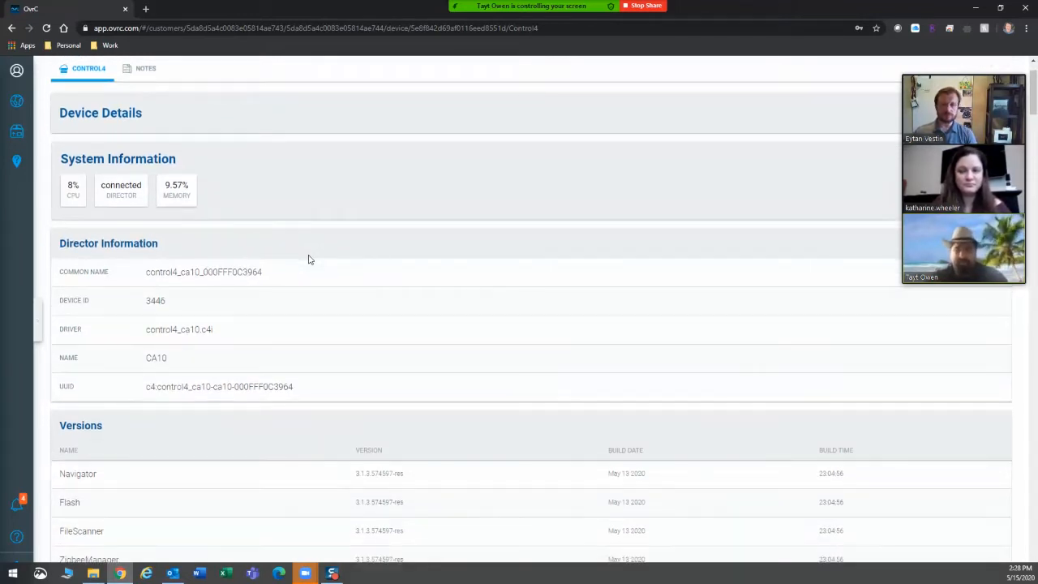
Scroll the ca10 page through Versions, Network eth0, Service Status and Registration down to Backup Settings
scroll("down", 3)
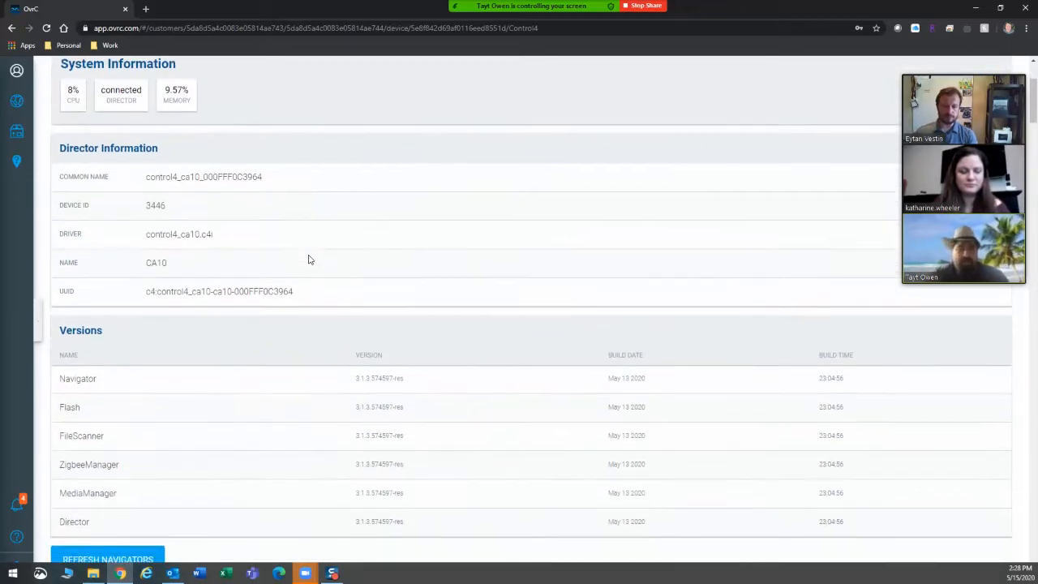
scroll("down", 3)
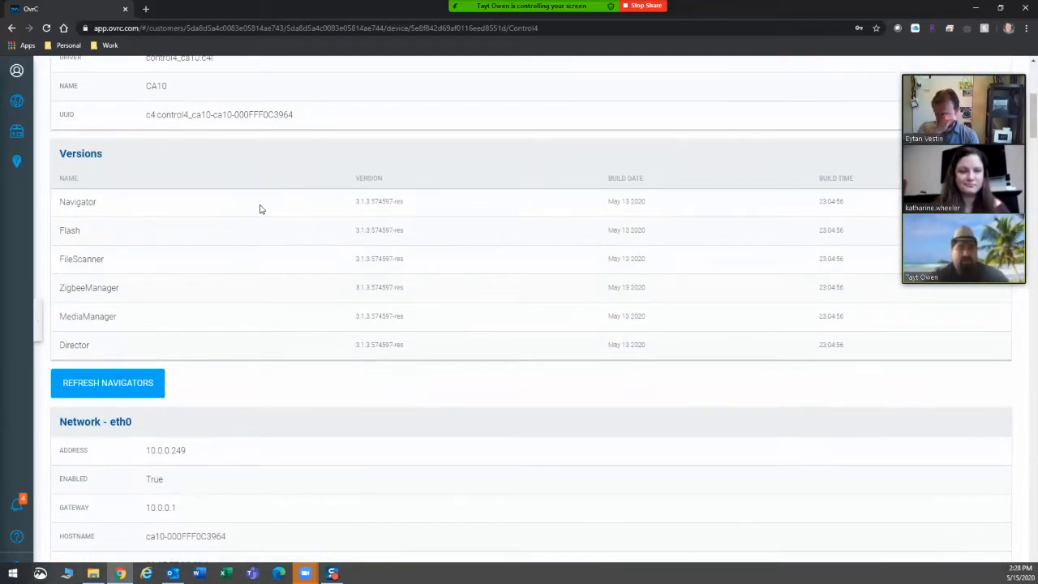
mouse_move(409, 233)
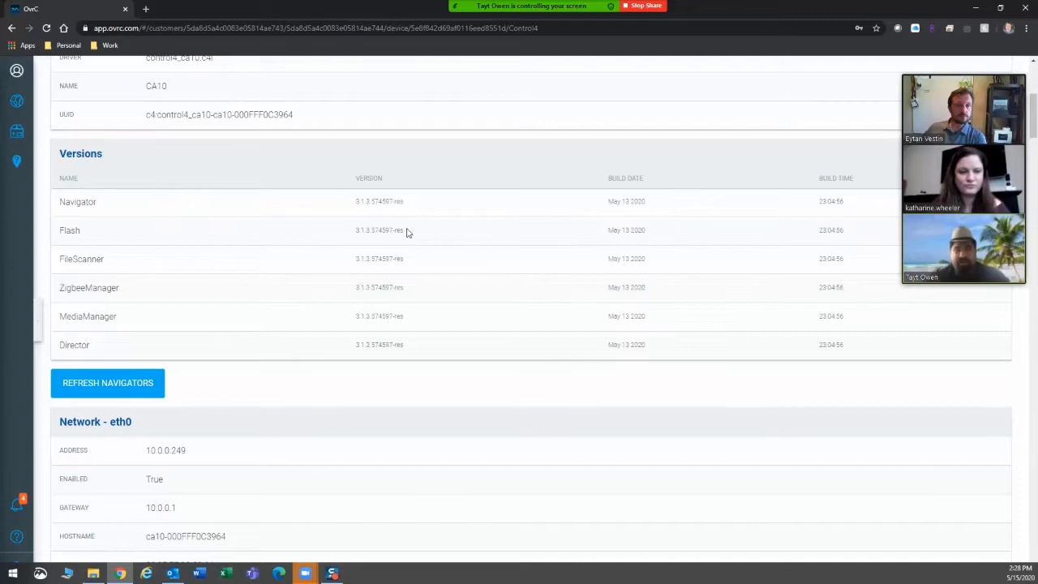
scroll("down", 3)
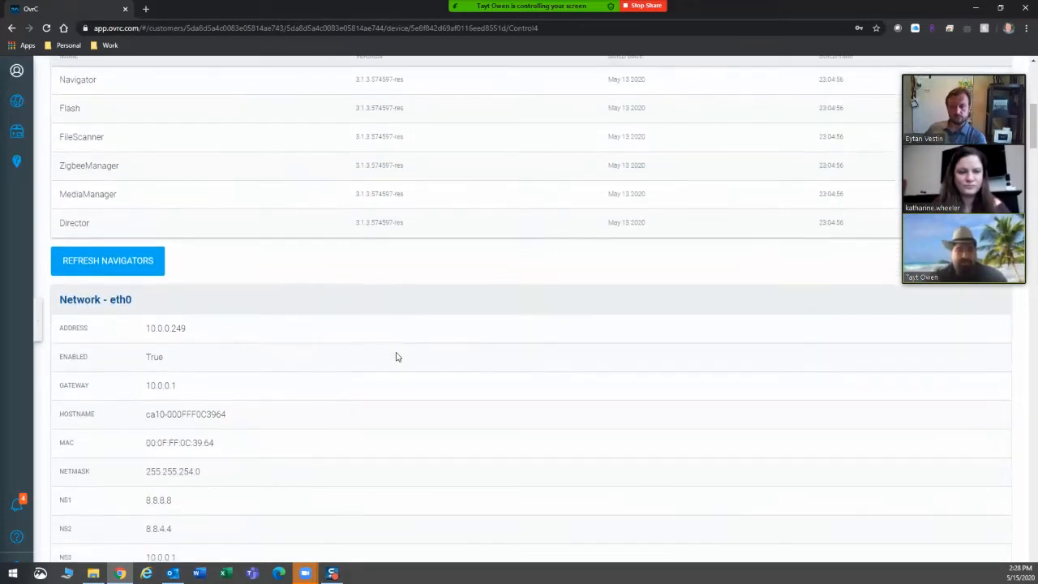
scroll("down", 3)
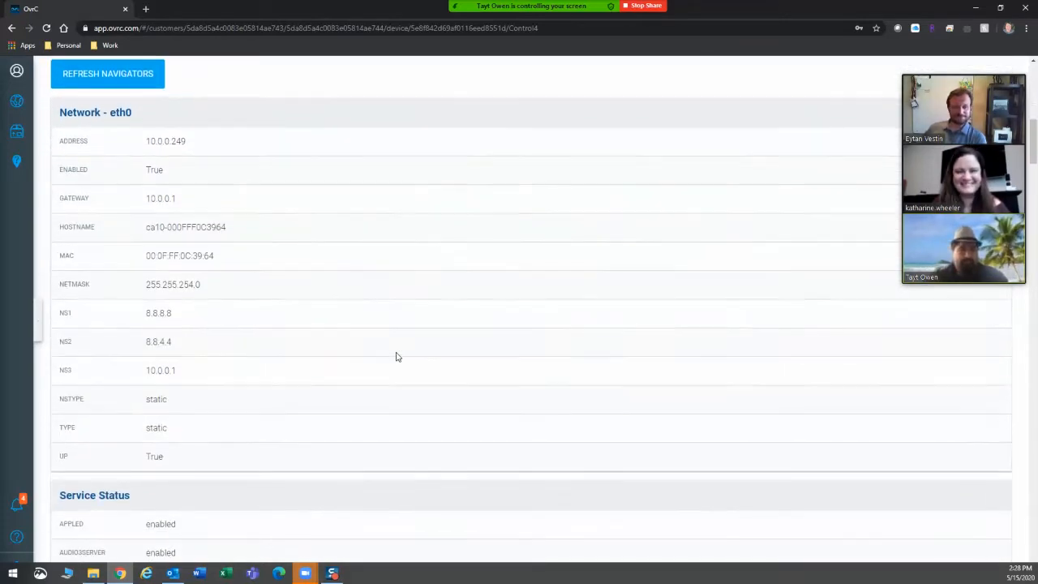
scroll("down", 3)
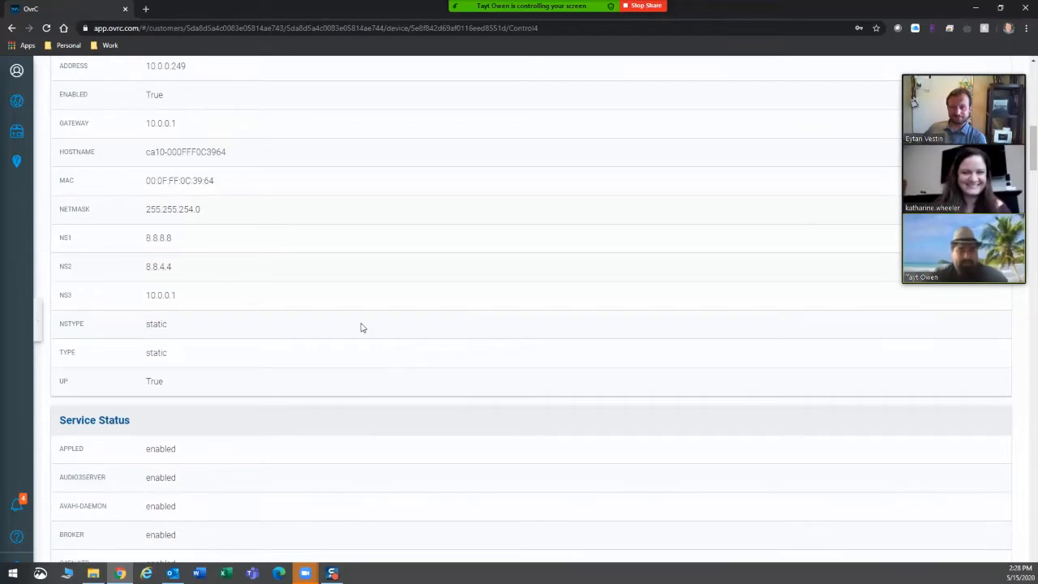
scroll("down", 3)
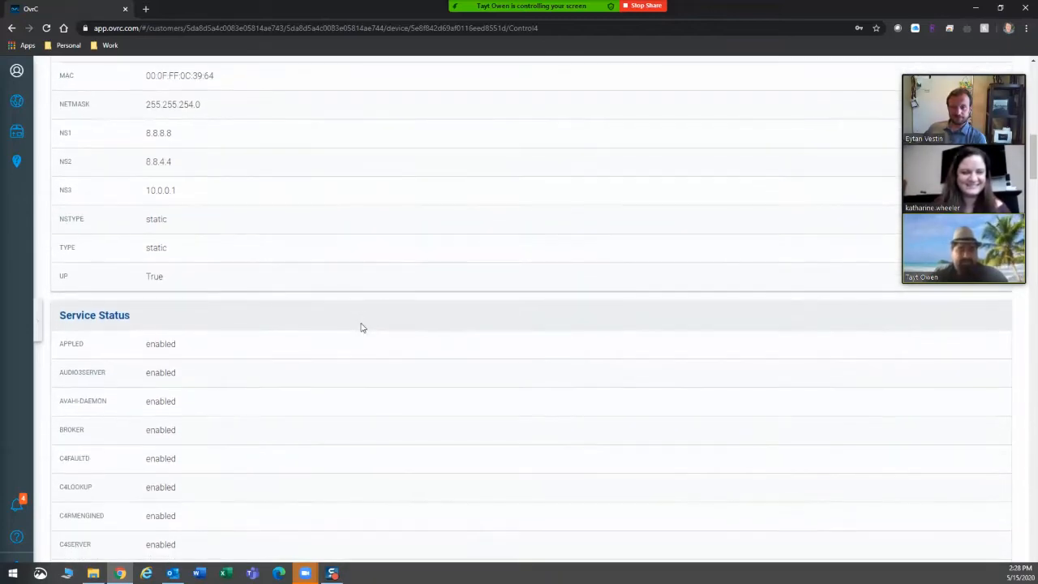
scroll("down", 3)
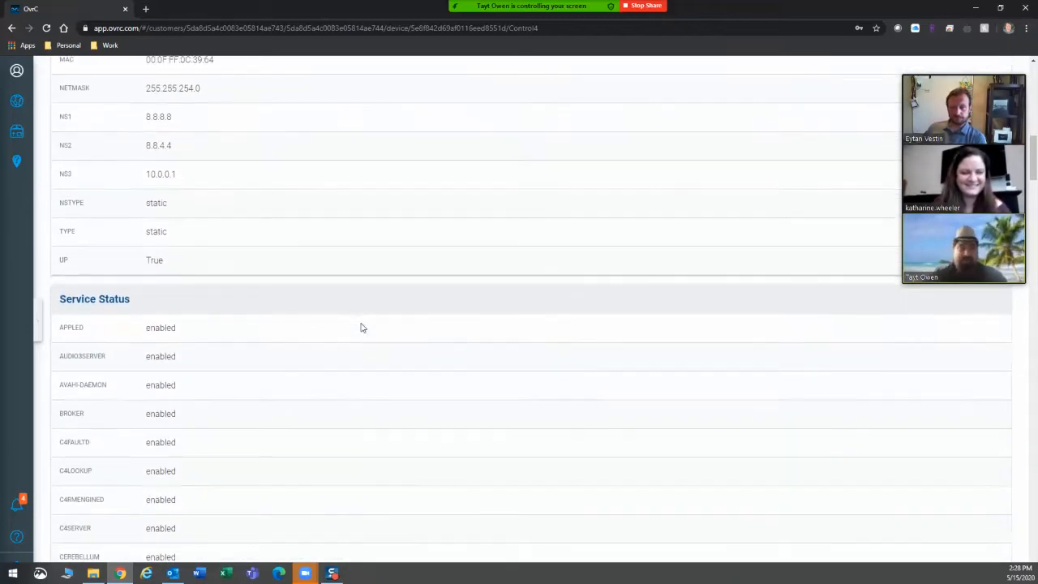
scroll("down", 3)
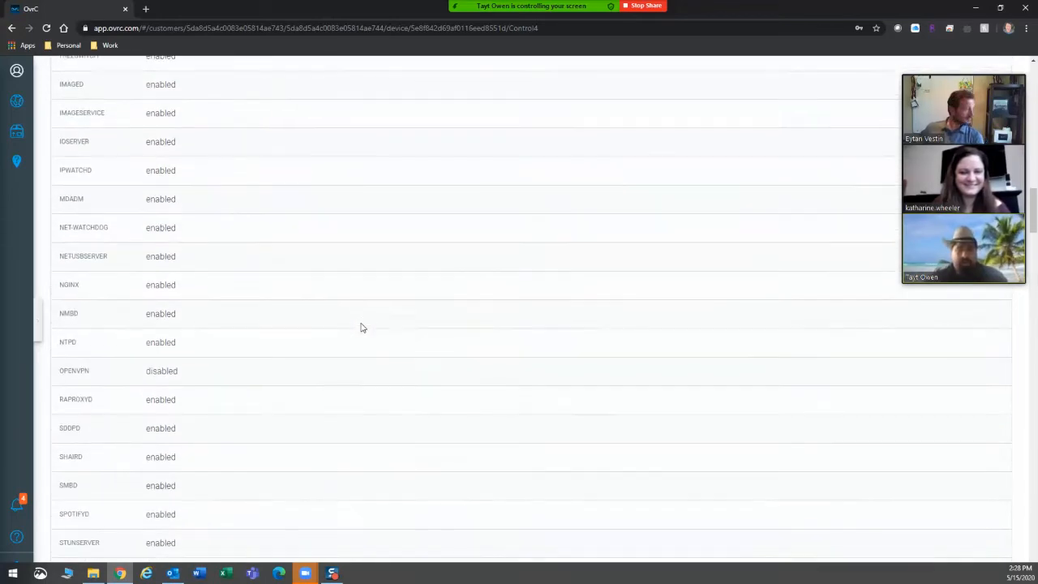
scroll("down", 3)
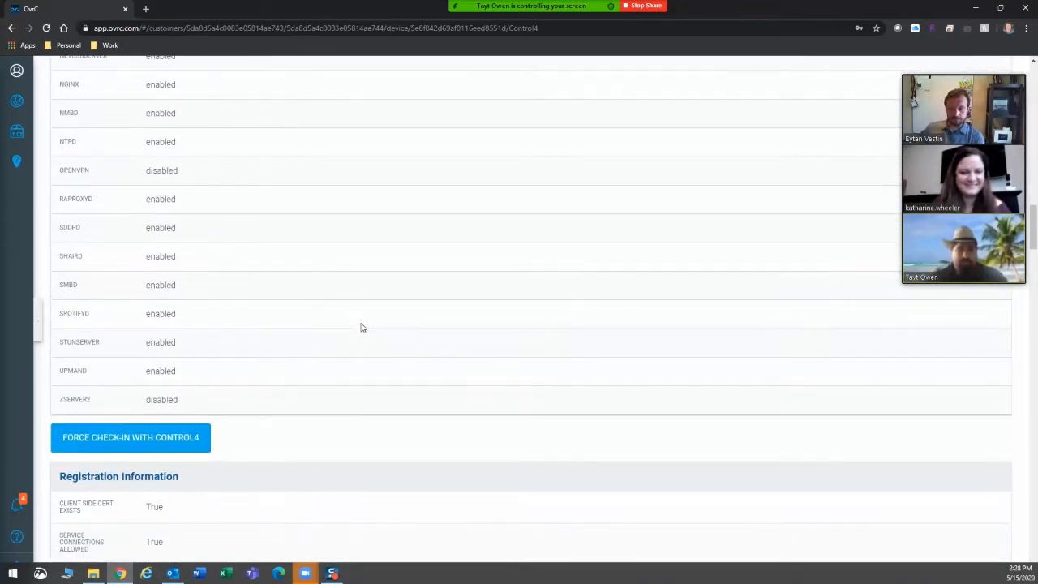
scroll("down", 3)
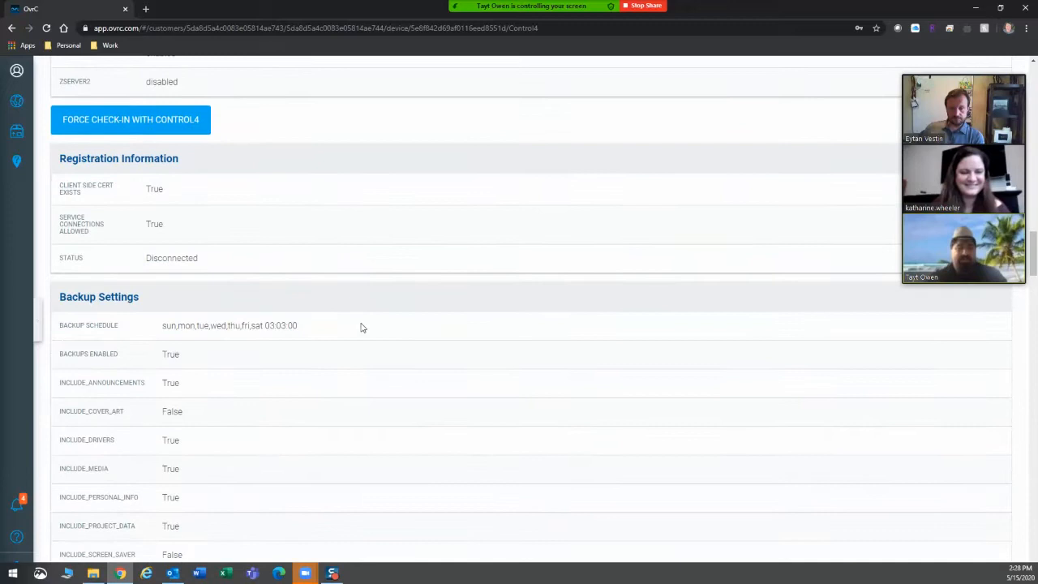
scroll("down", 3)
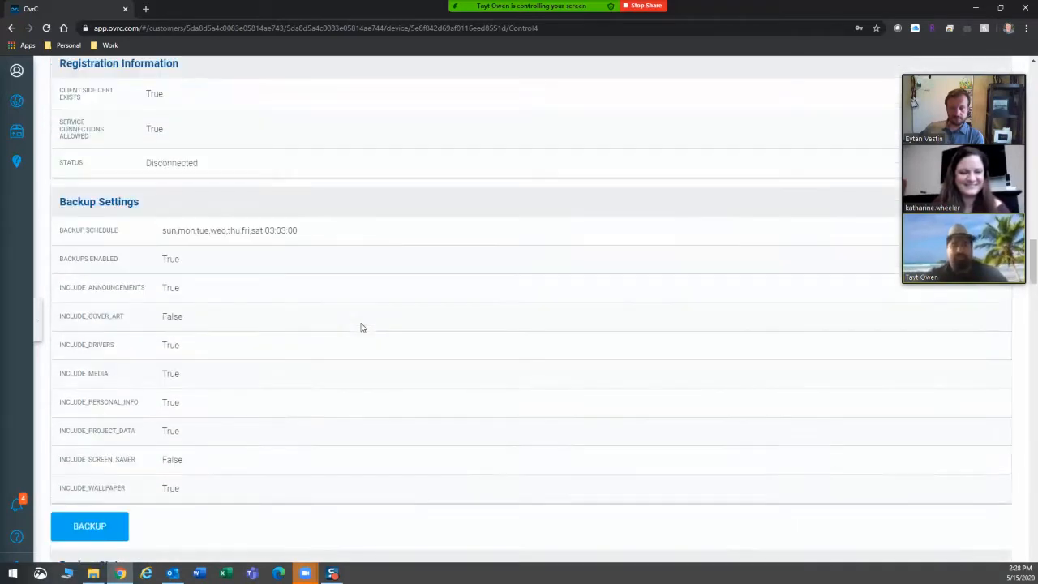
Scroll to the Backup Status section and the top of the Zigbee Devices table
scroll("down", 3)
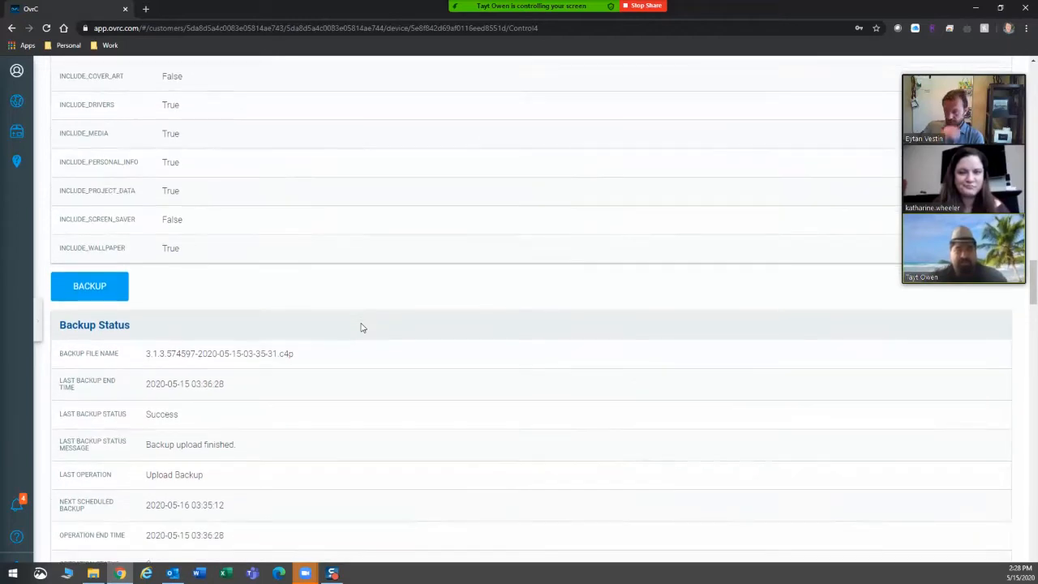
scroll("down", 3)
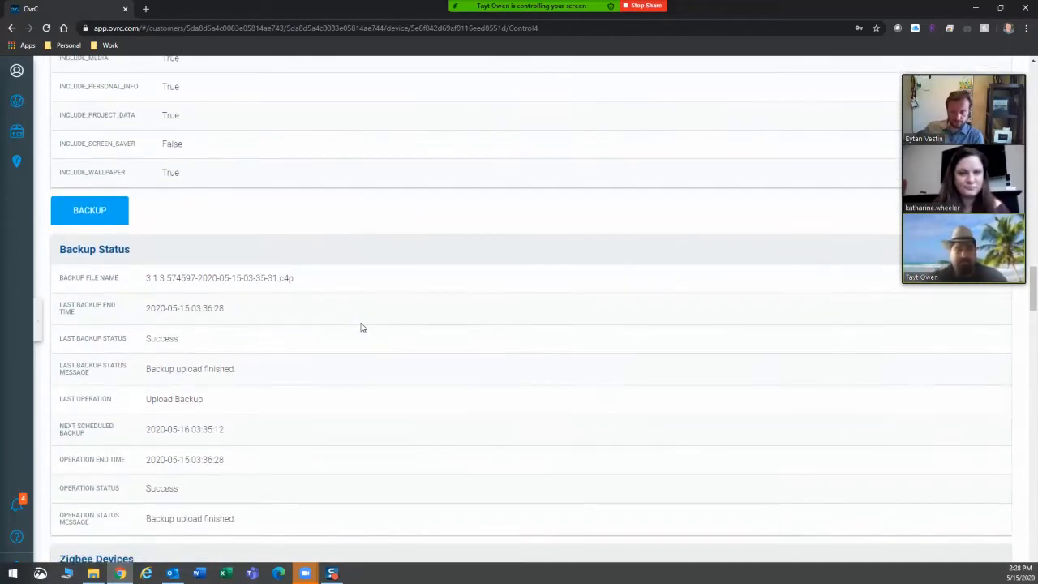
scroll("down", 3)
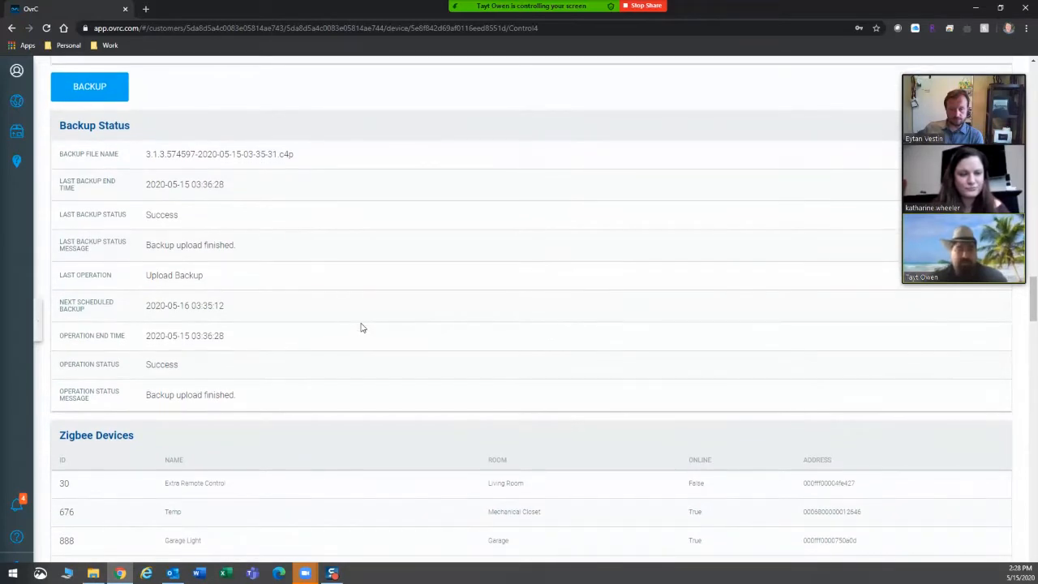
scroll("down", 3)
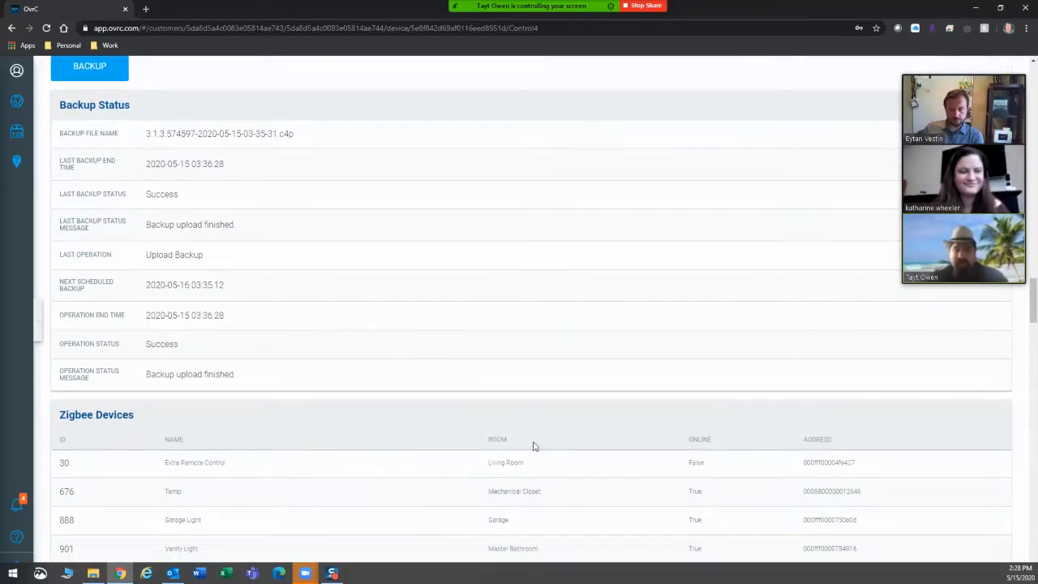
mouse_move(739, 483)
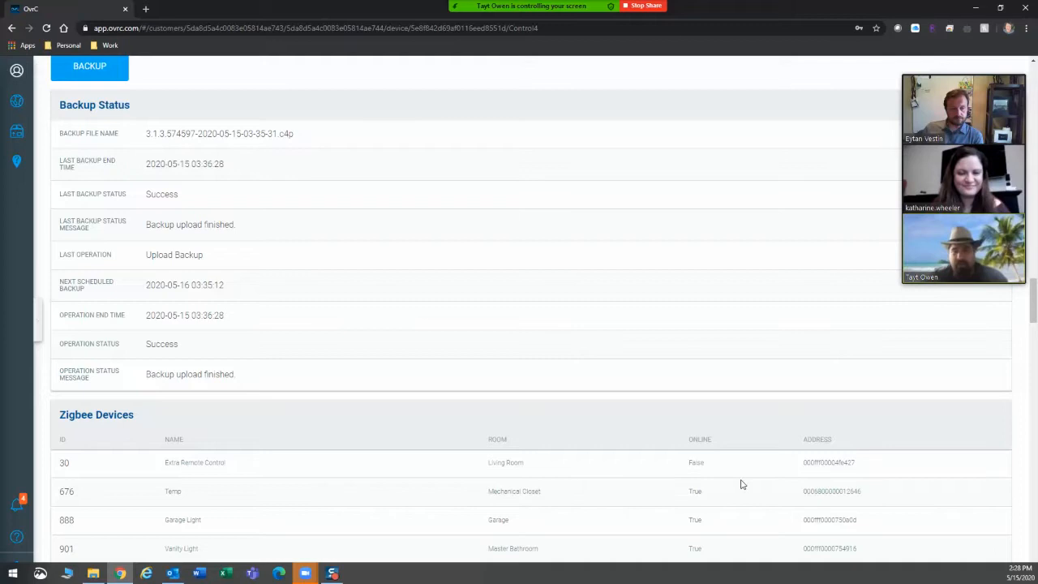
mouse_move(617, 493)
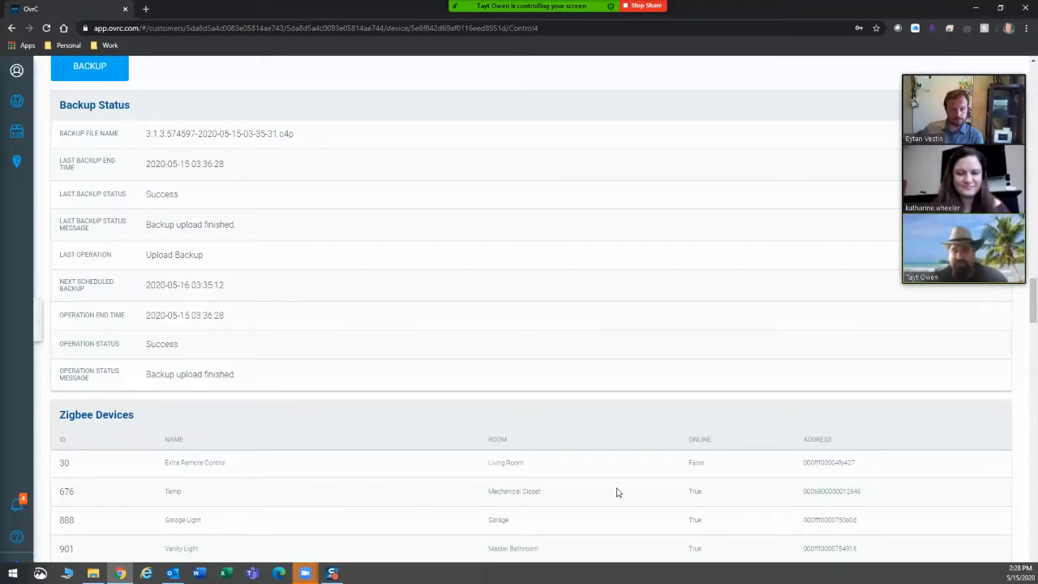
scroll("up", 3)
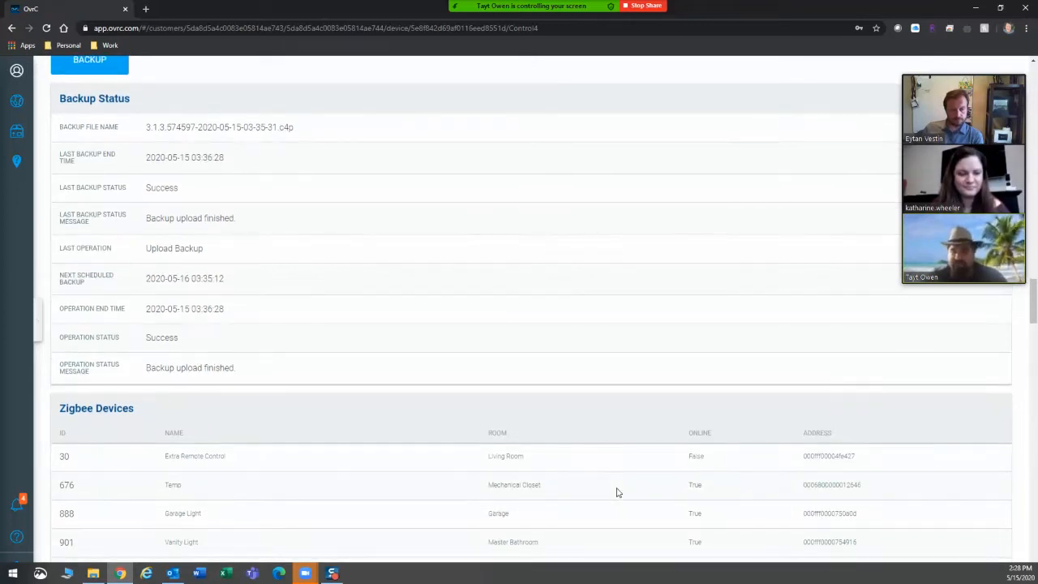
Scroll down through the full Zigbee Devices table and back up to review its entries
scroll("down", 3)
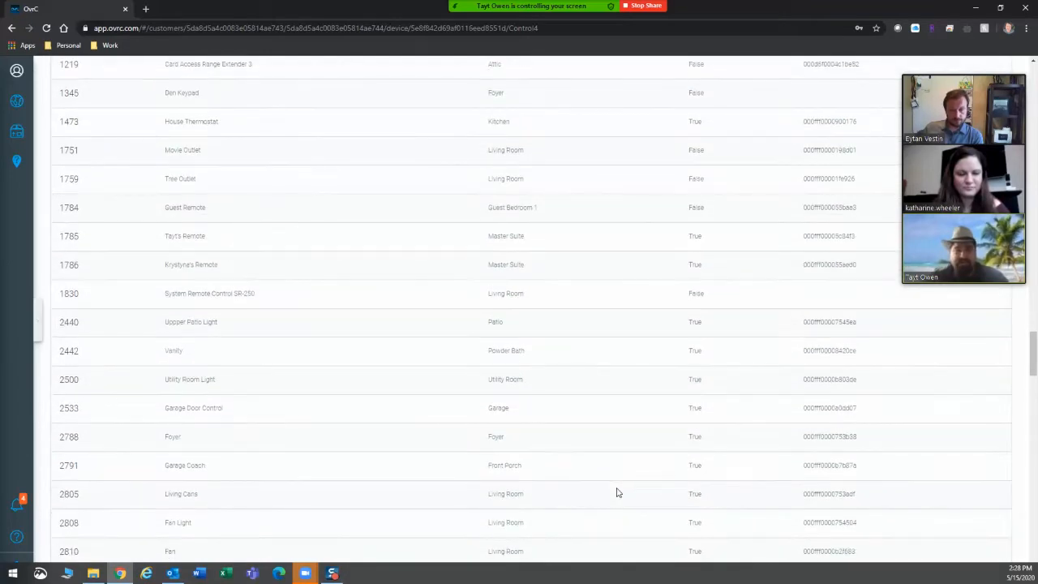
scroll("down", 3)
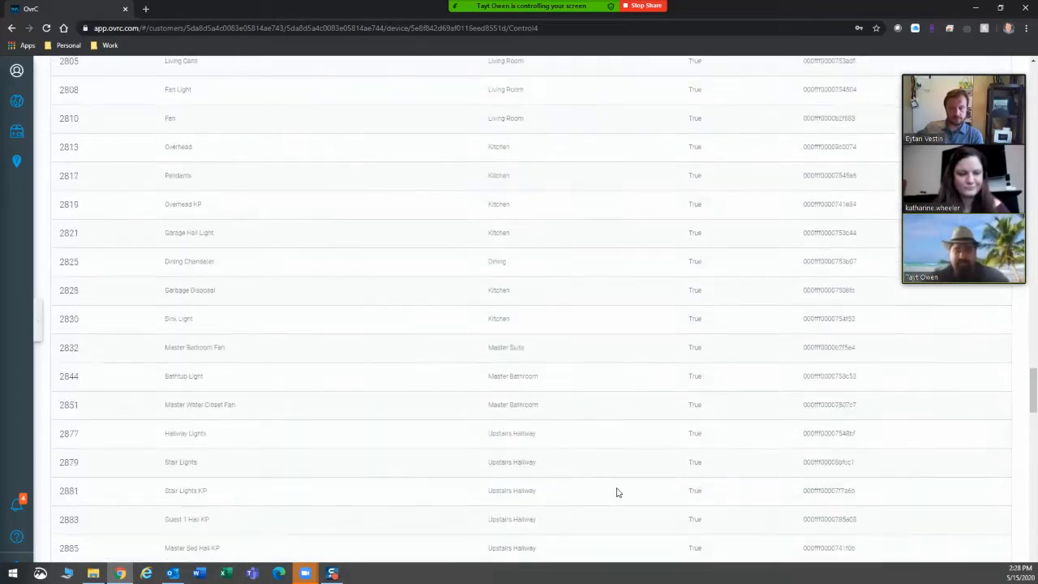
scroll("down", 3)
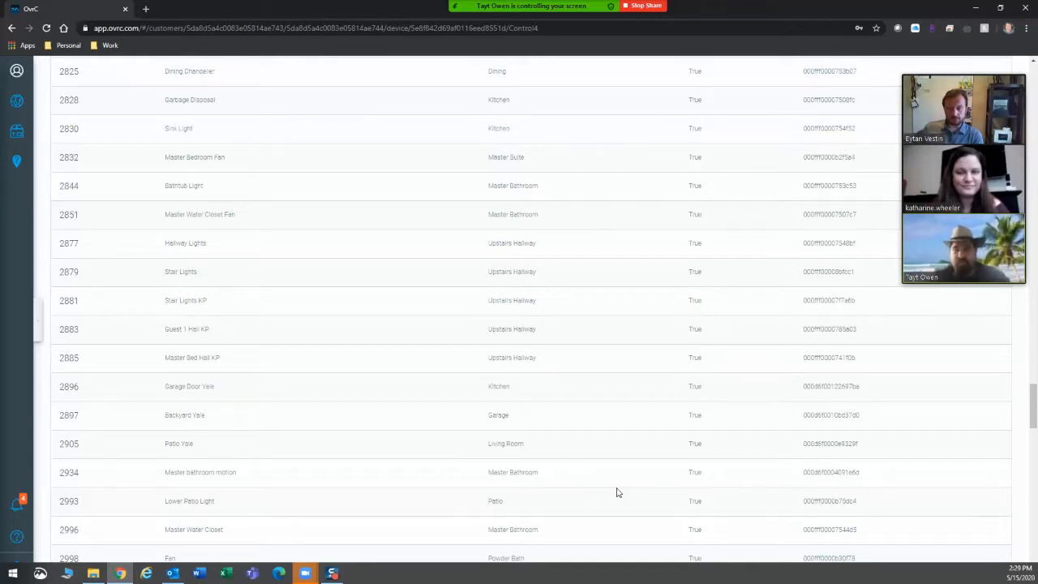
scroll("down", 3)
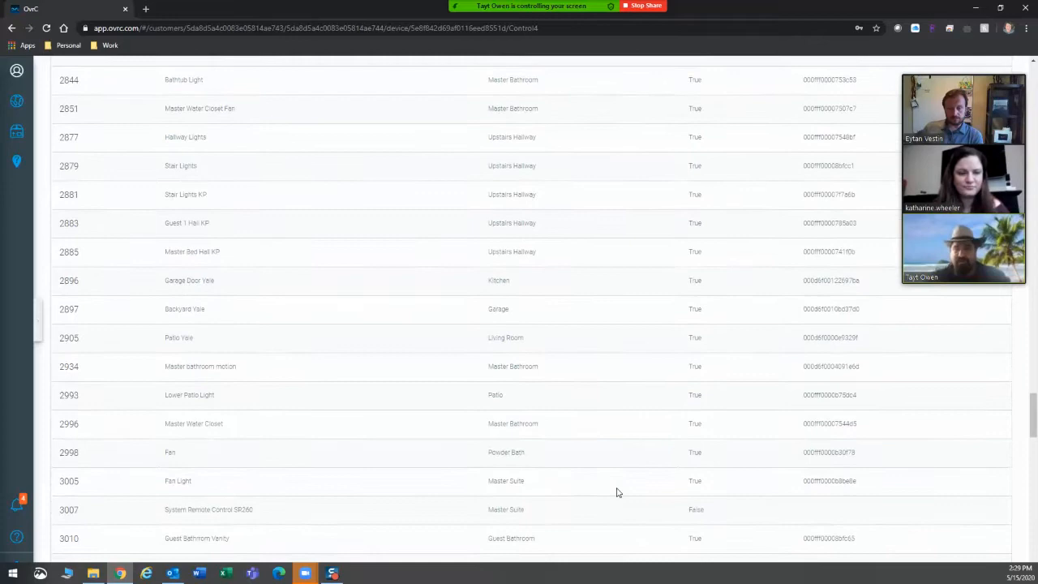
scroll("down", 3)
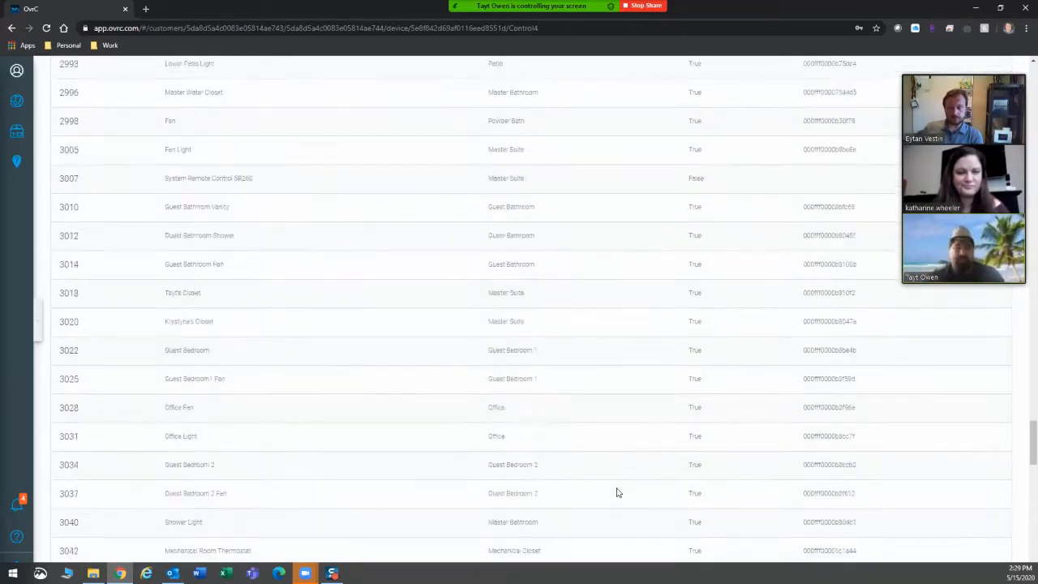
scroll("down", 3)
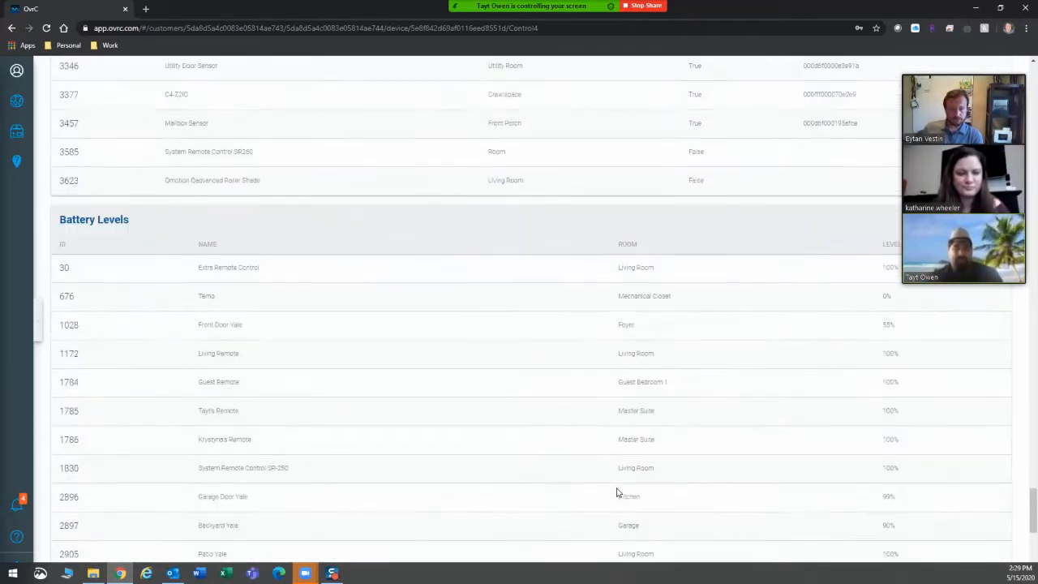
scroll("down", 3)
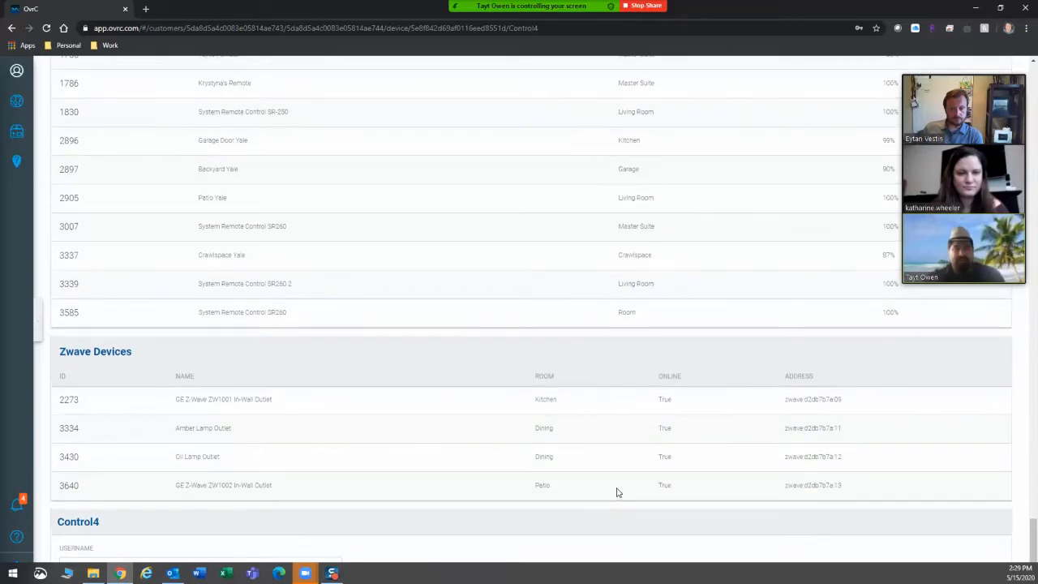
scroll("up", 3)
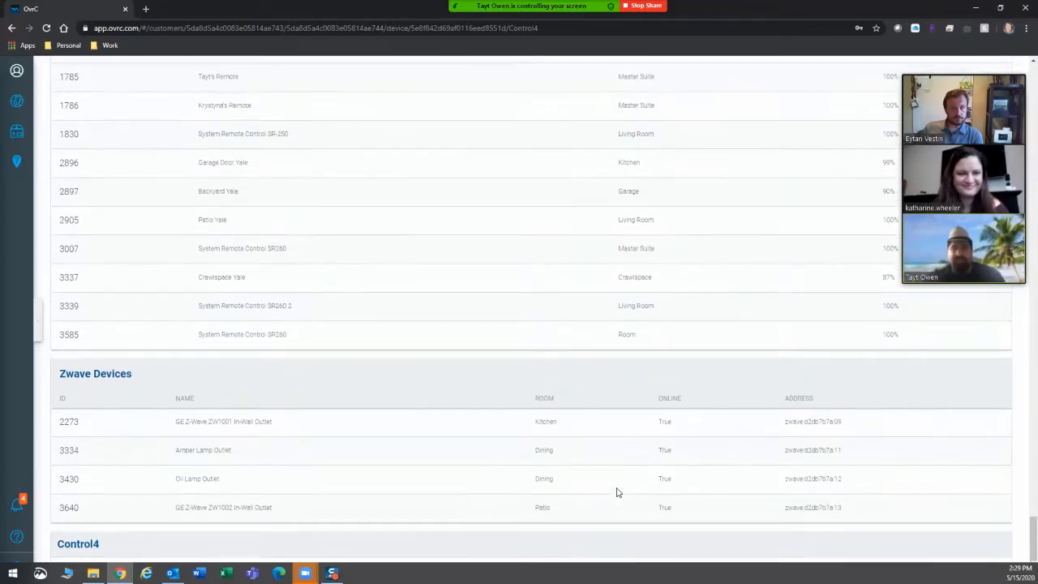
scroll("up", 3)
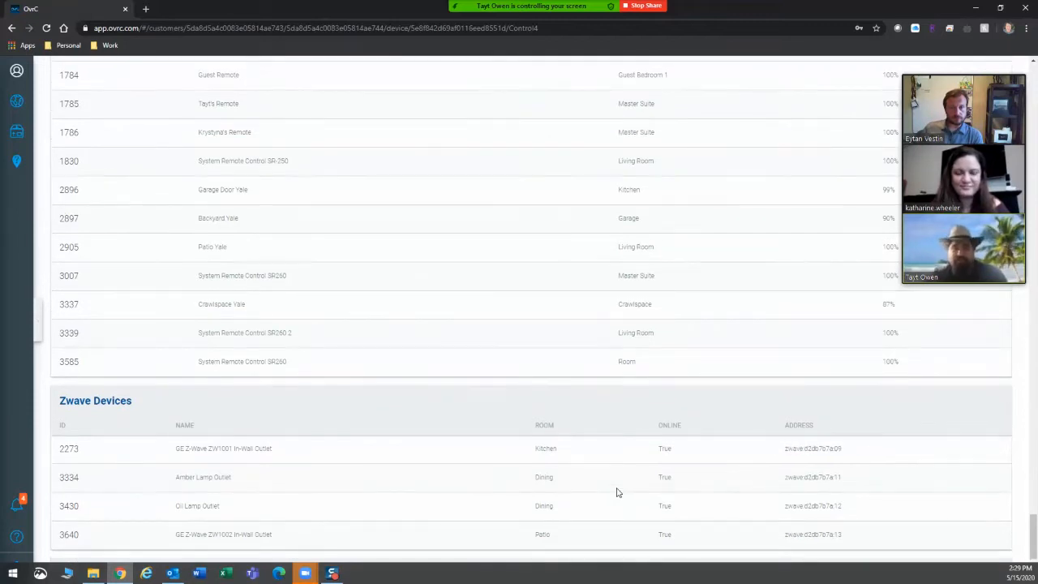
scroll("up", 3)
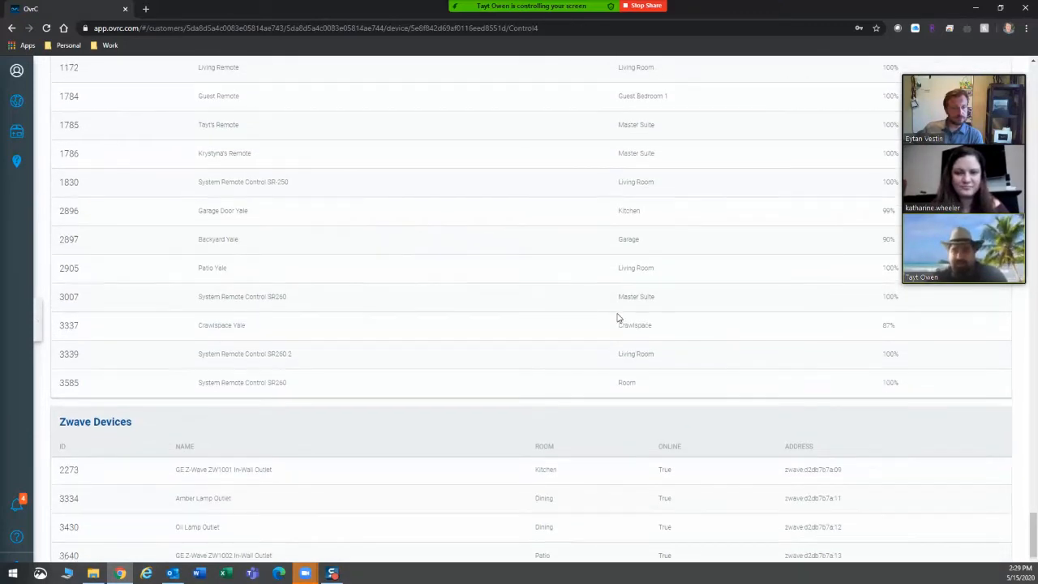
scroll("up", 3)
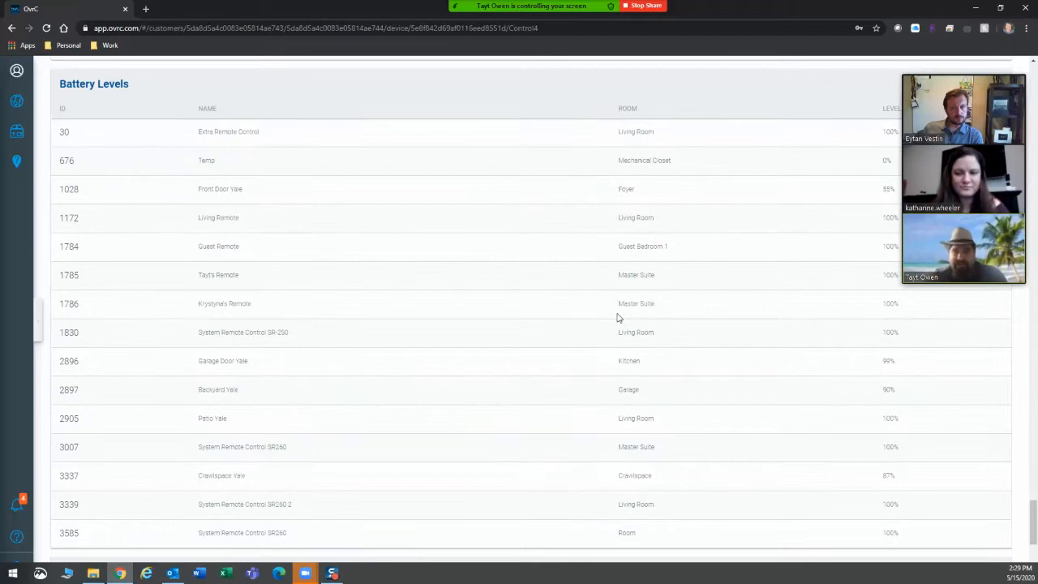
scroll("up", 3)
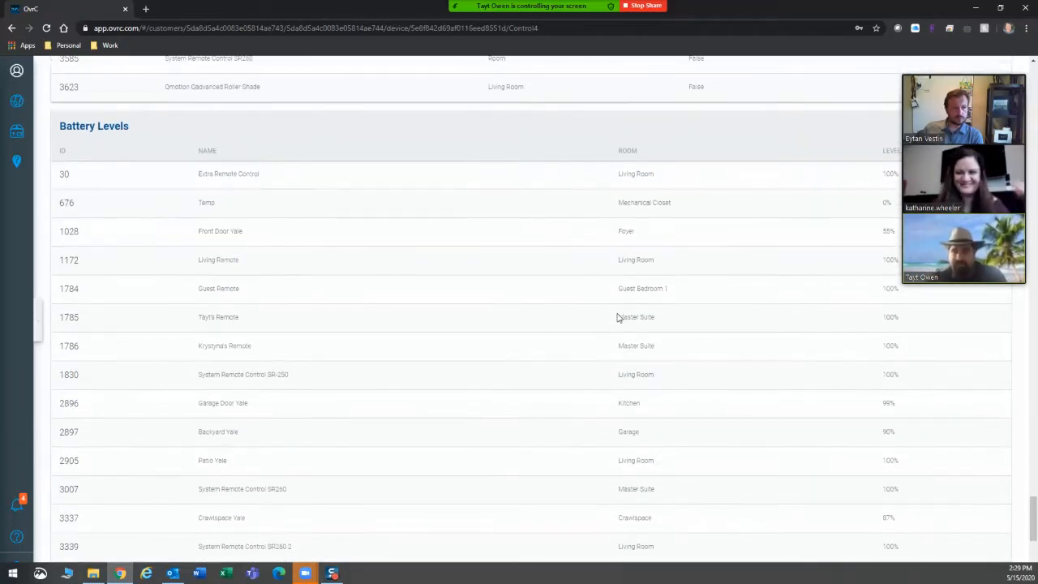
scroll("up", 3)
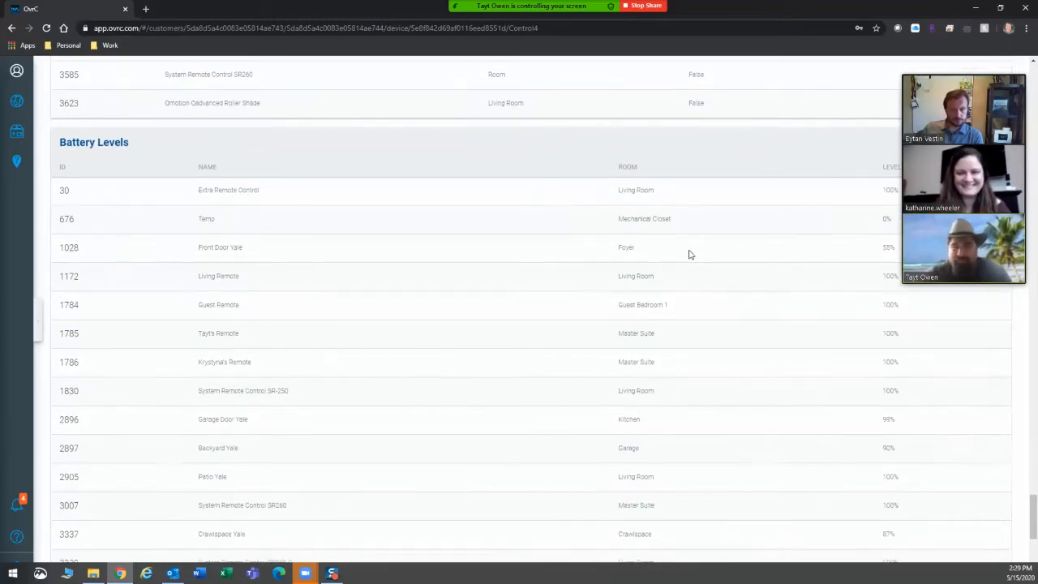
Scroll further down through the Battery Levels and Zwave Devices tables
scroll("down", 3)
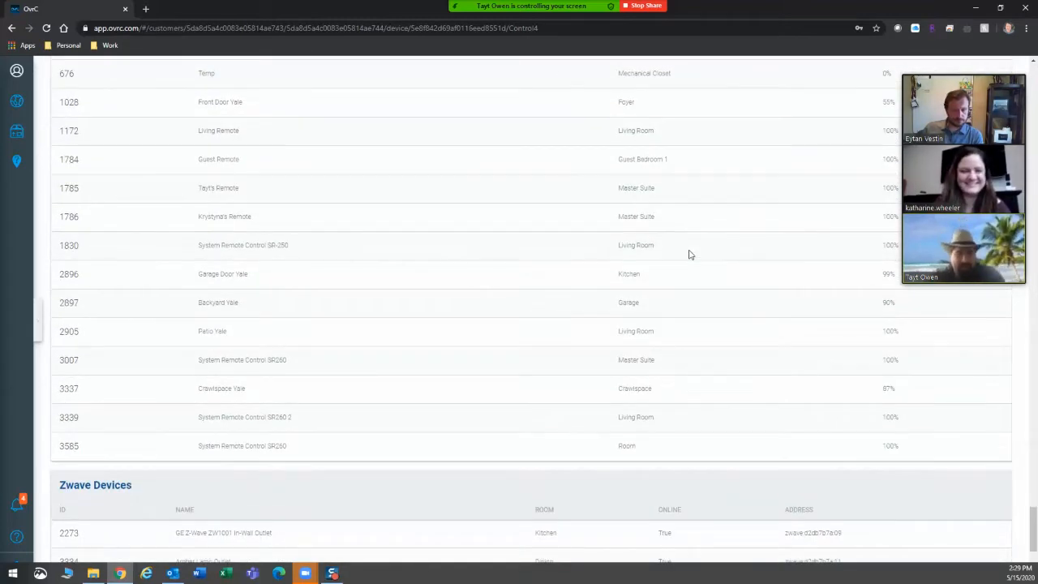
scroll("down", 3)
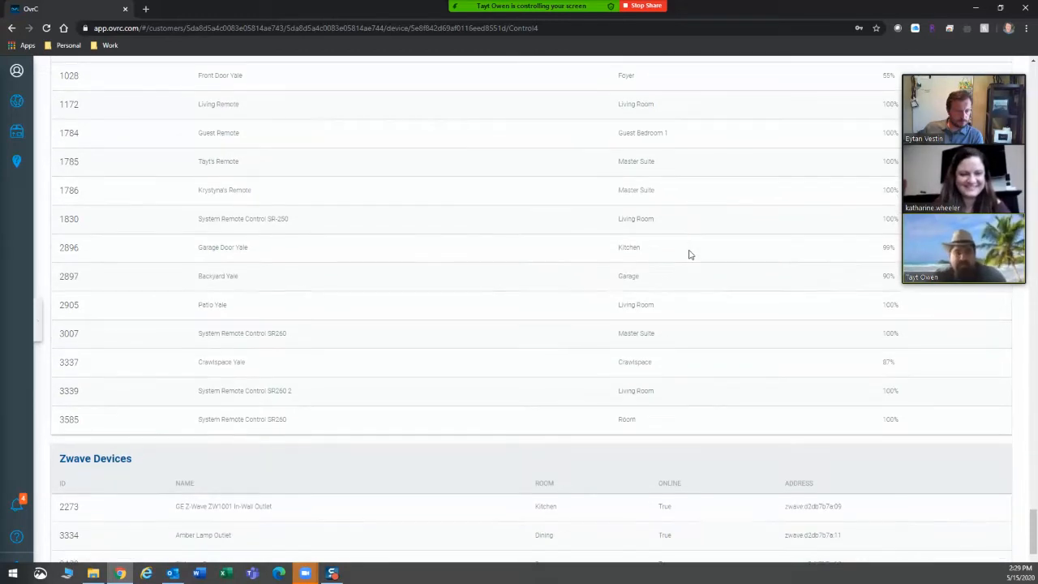
scroll("down", 3)
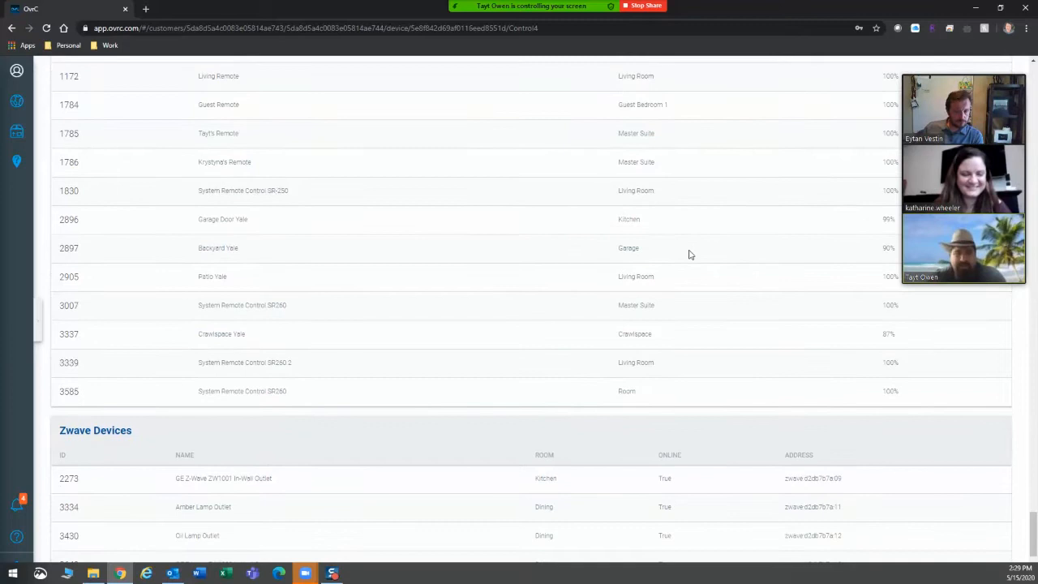
scroll("down", 3)
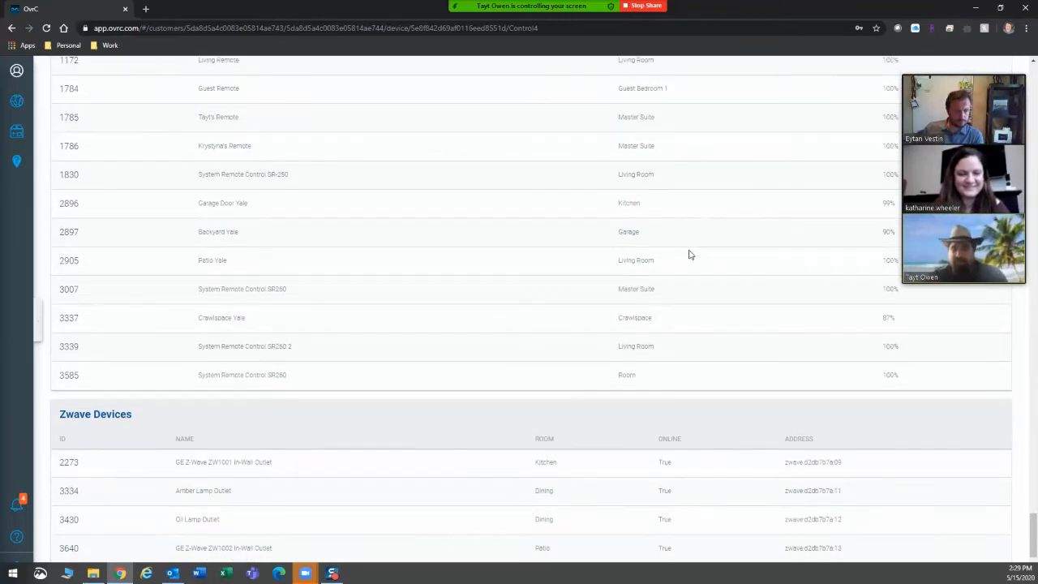
scroll("down", 3)
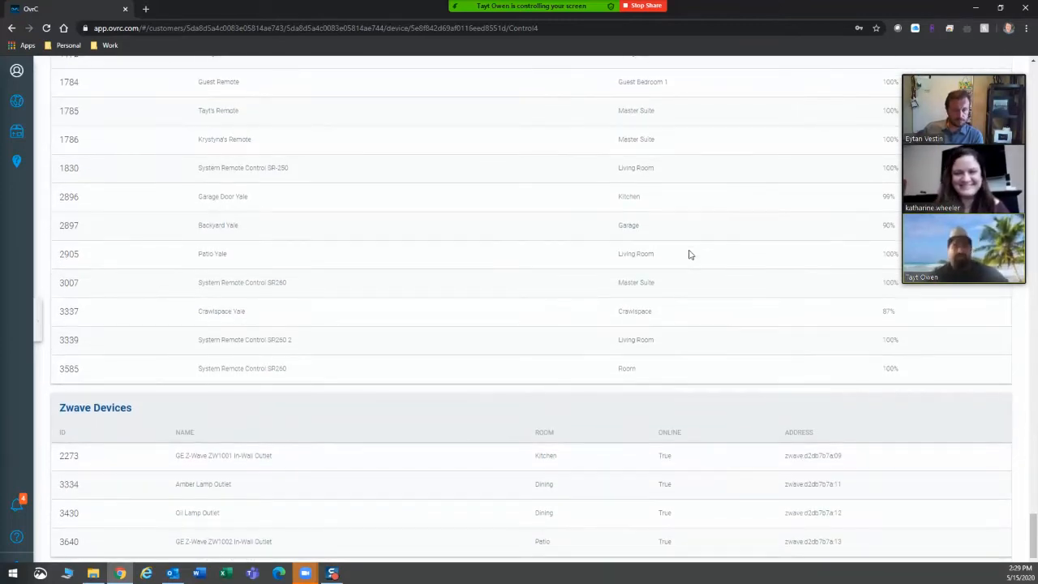
scroll("down", 3)
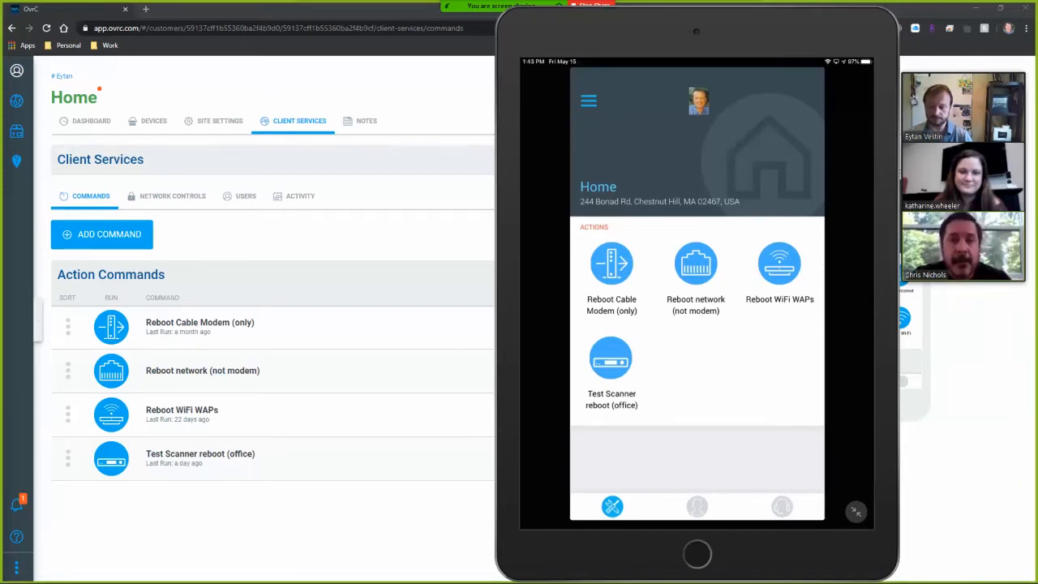
Show the Home site's Client Services action commands alongside the OvrC Home app mockup
left_click(697, 506)
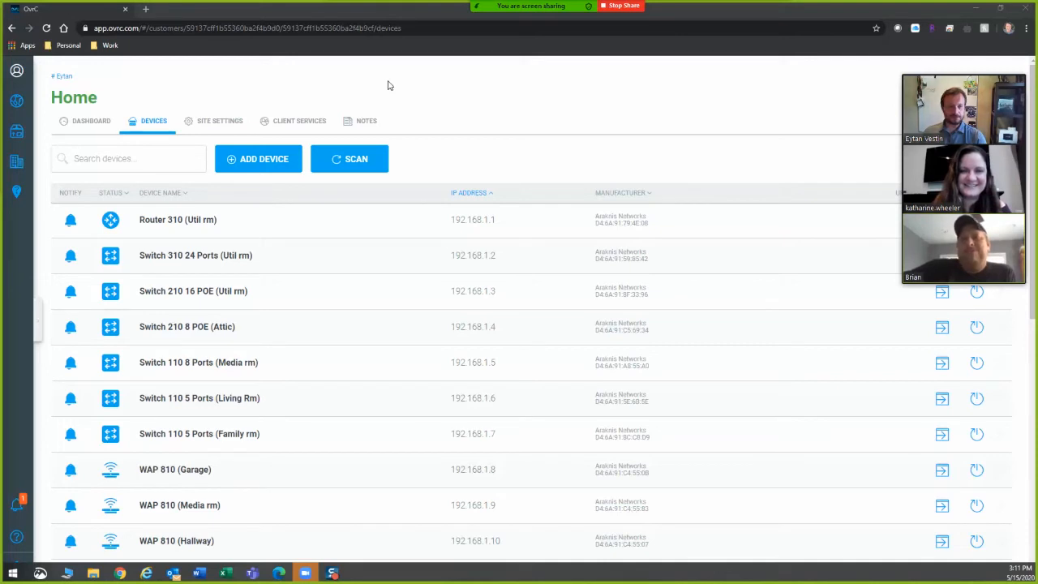
mouse_move(396, 84)
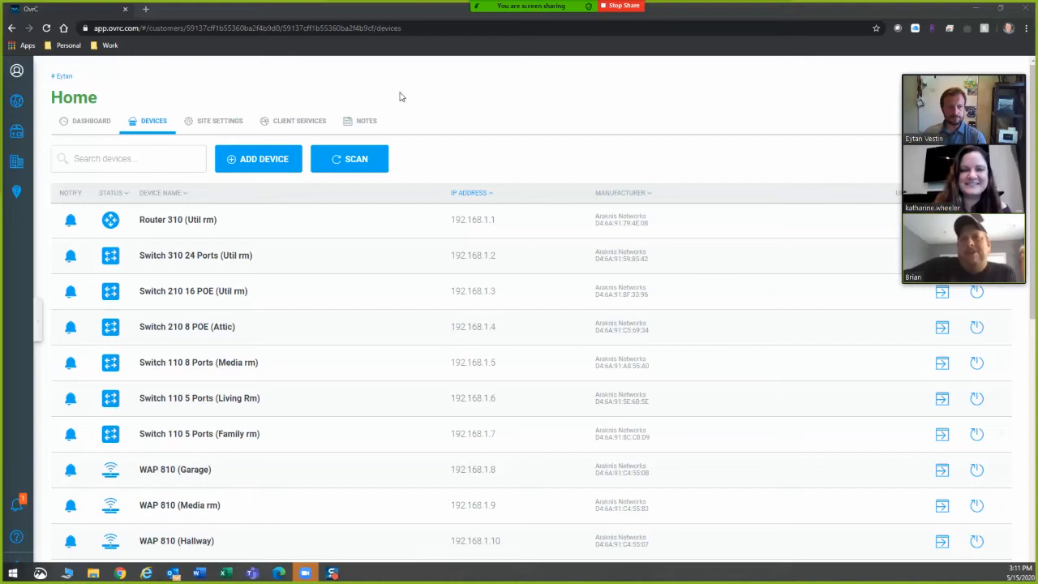
mouse_move(332, 117)
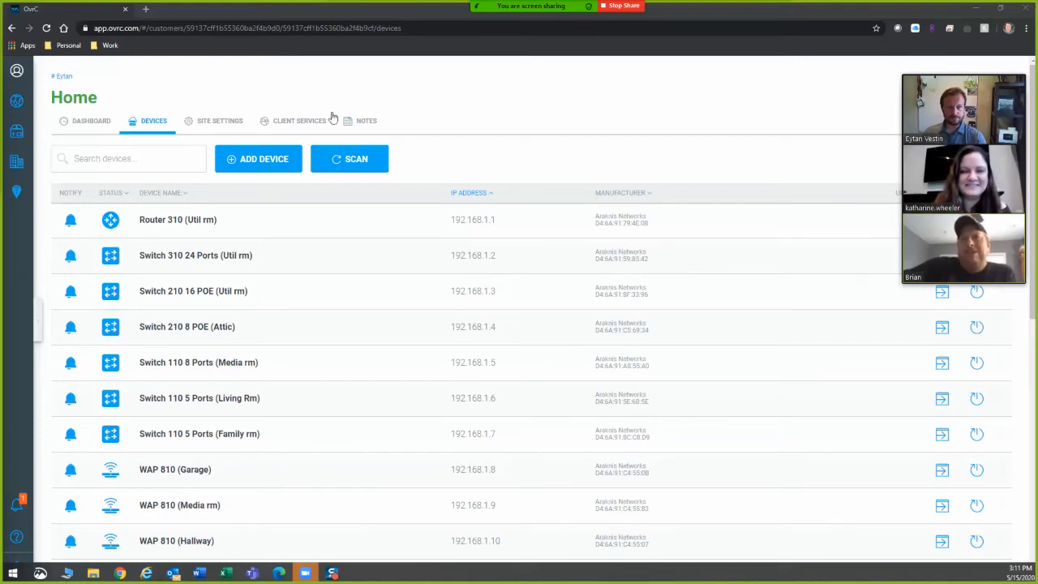
Show the Home site's location notes with the WiFi SSID and WAP locations
left_click(366, 120)
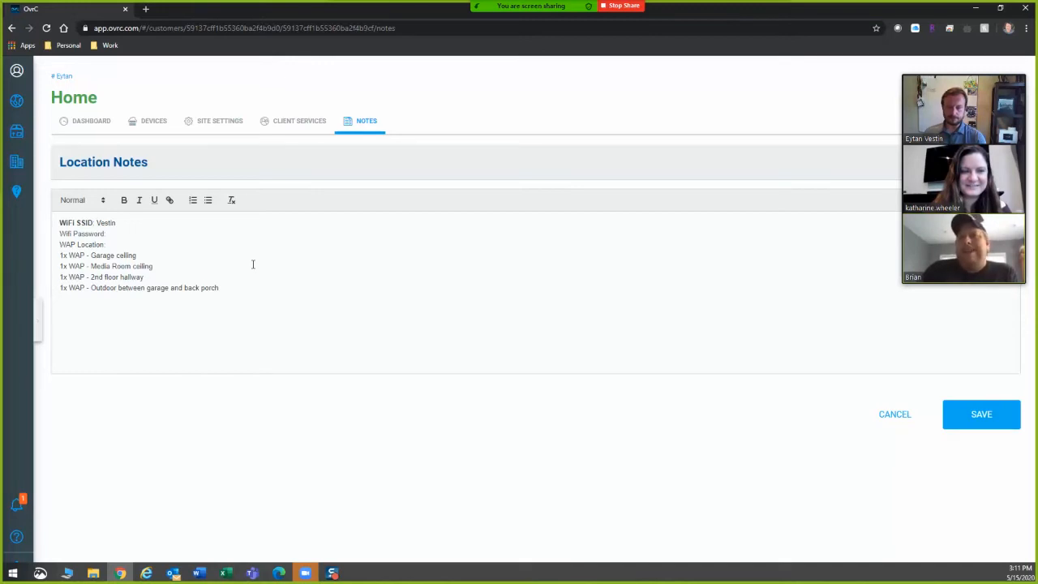
mouse_move(341, 289)
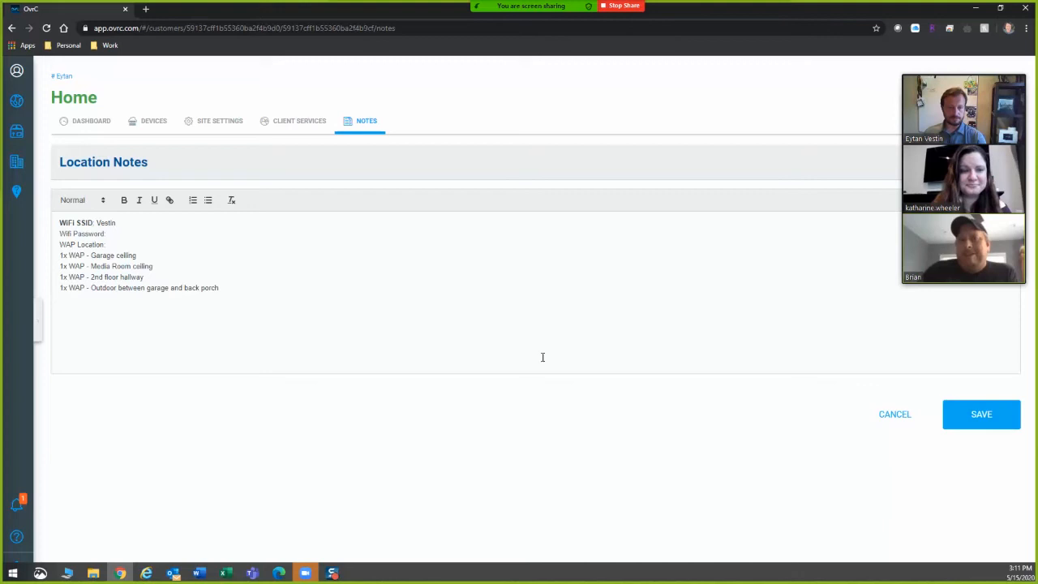
mouse_move(691, 422)
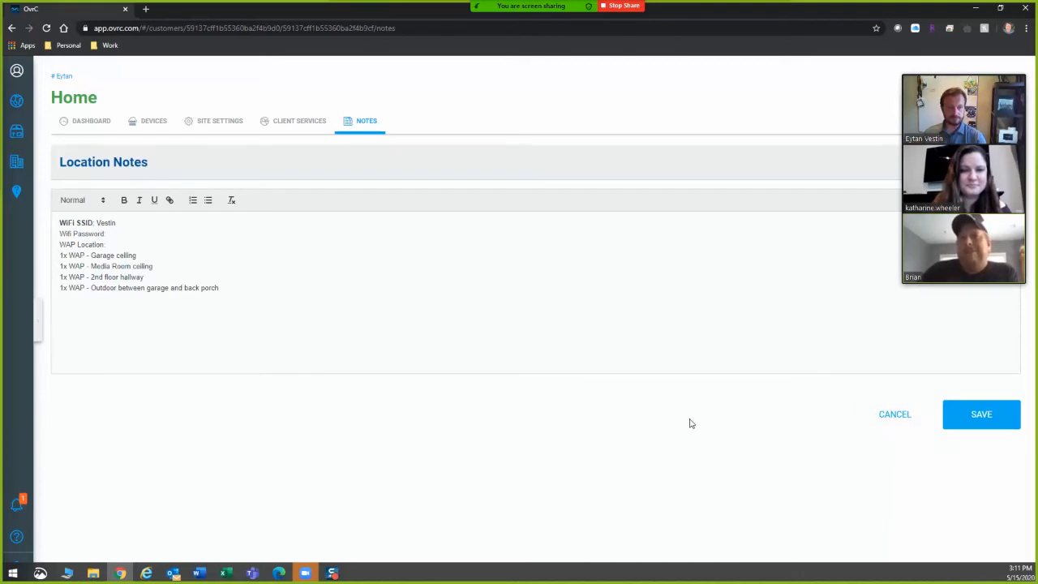
mouse_move(467, 408)
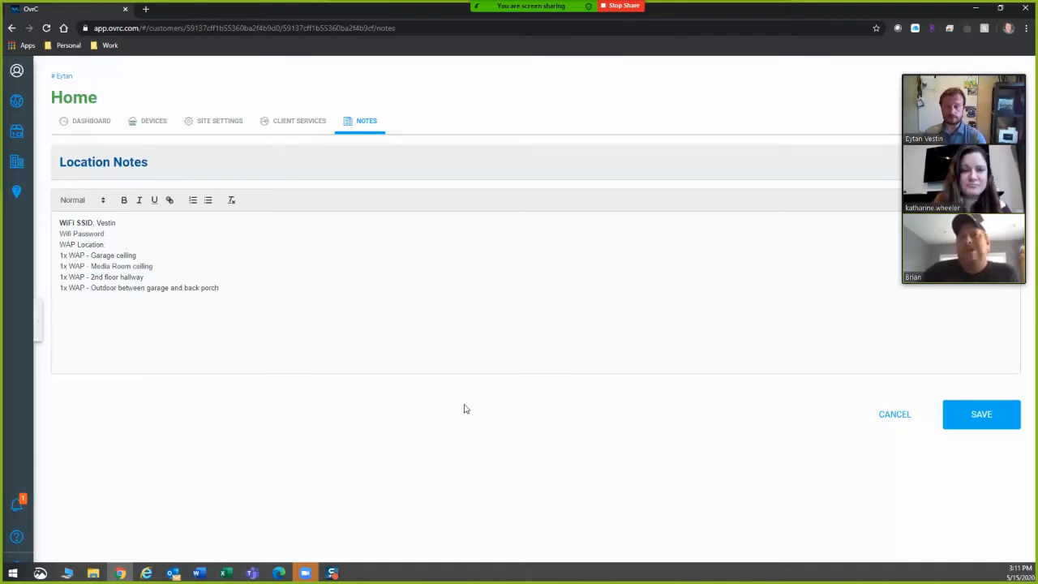
mouse_move(809, 363)
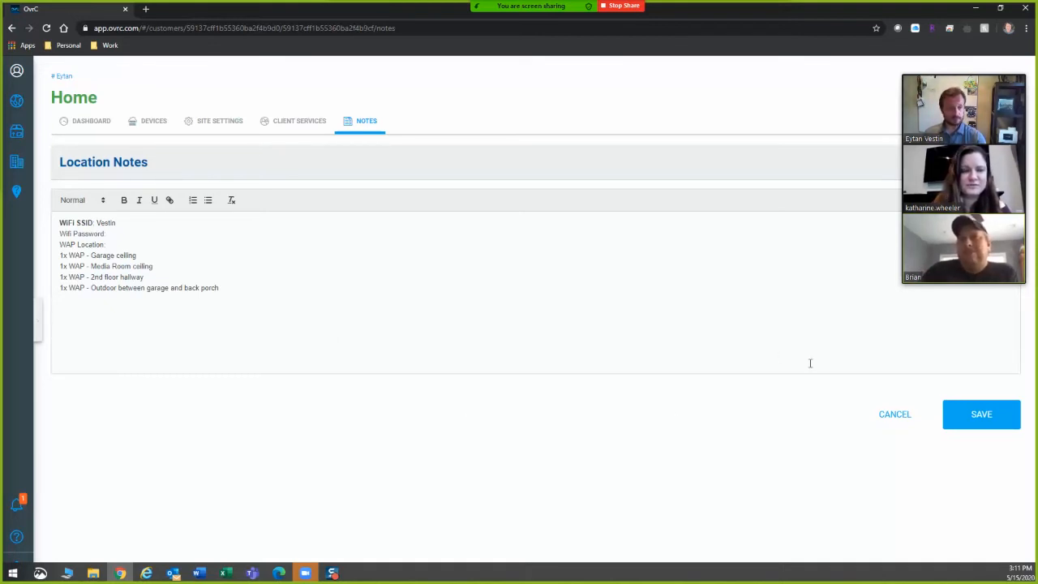
Show Router 310 (Util rm)'s device notes with its login and rack location, highlighting the note text
left_click(152, 120)
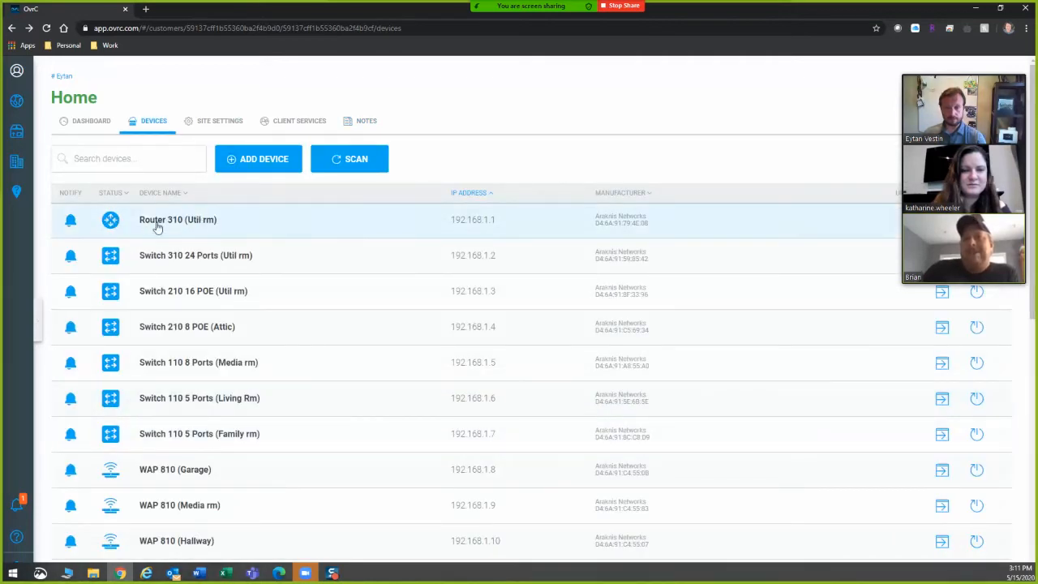
left_click(160, 219)
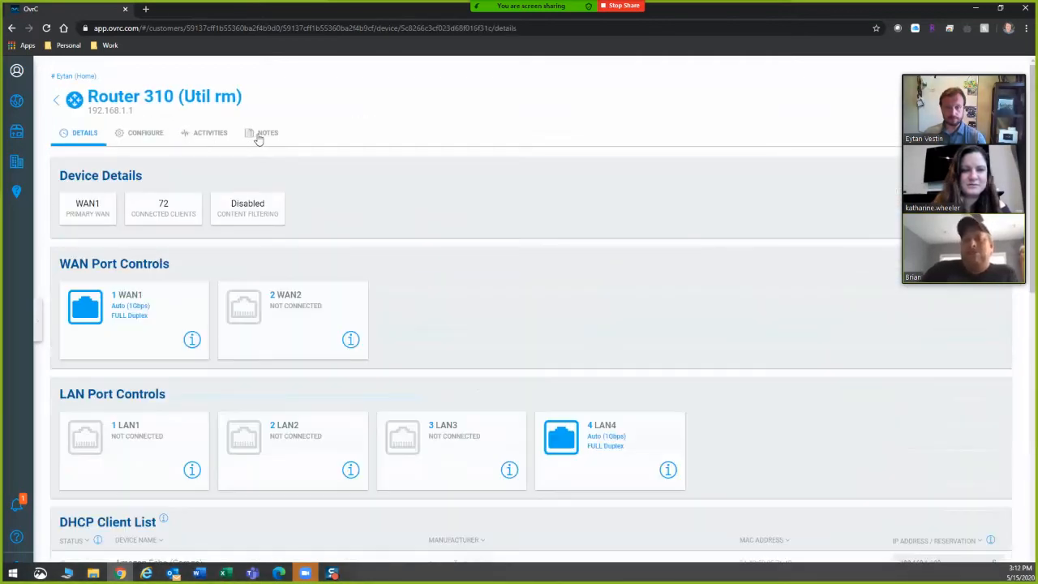
left_click(267, 132)
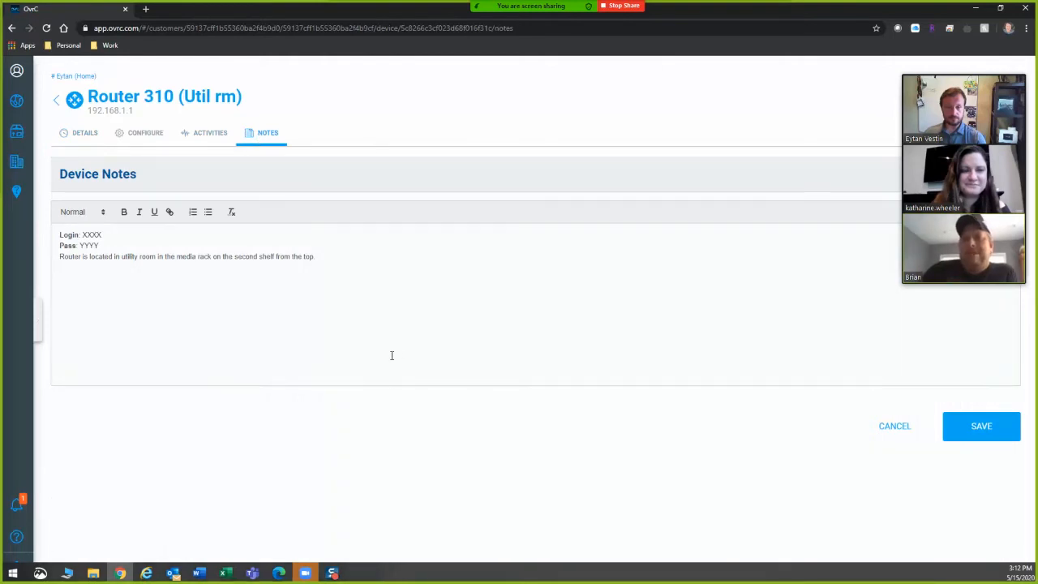
left_click_drag(59, 256, 173, 256)
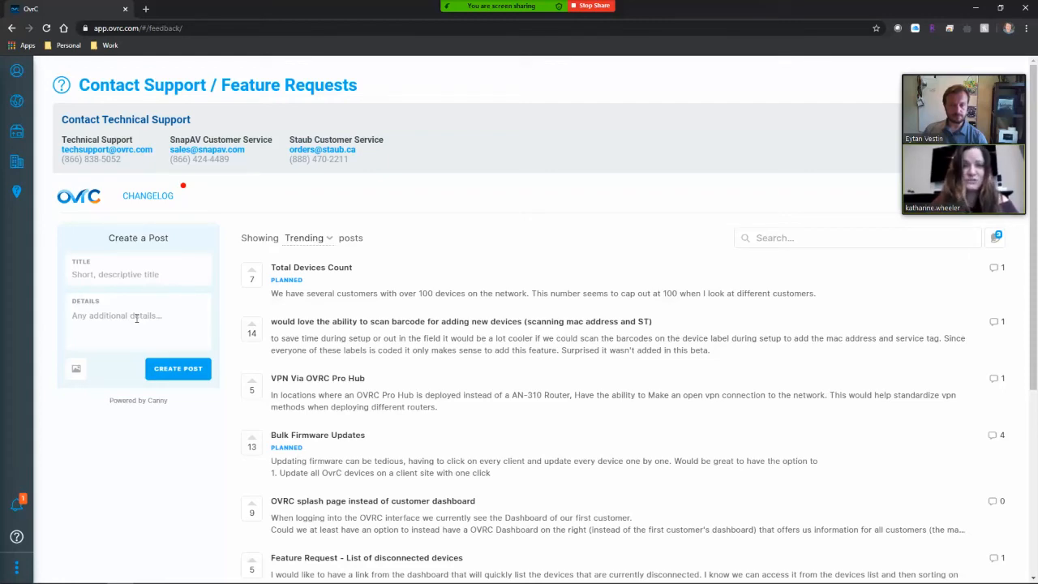
Scroll the Feature Requests list to its end, reaching posts such as Search feature and Hide Old devices
scroll("down", 3)
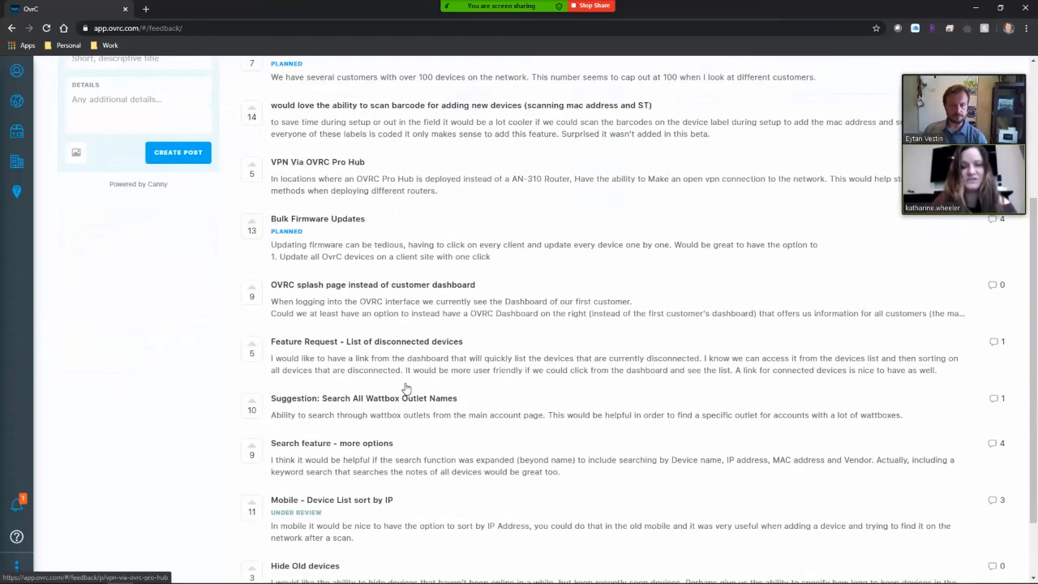
scroll("down", 3)
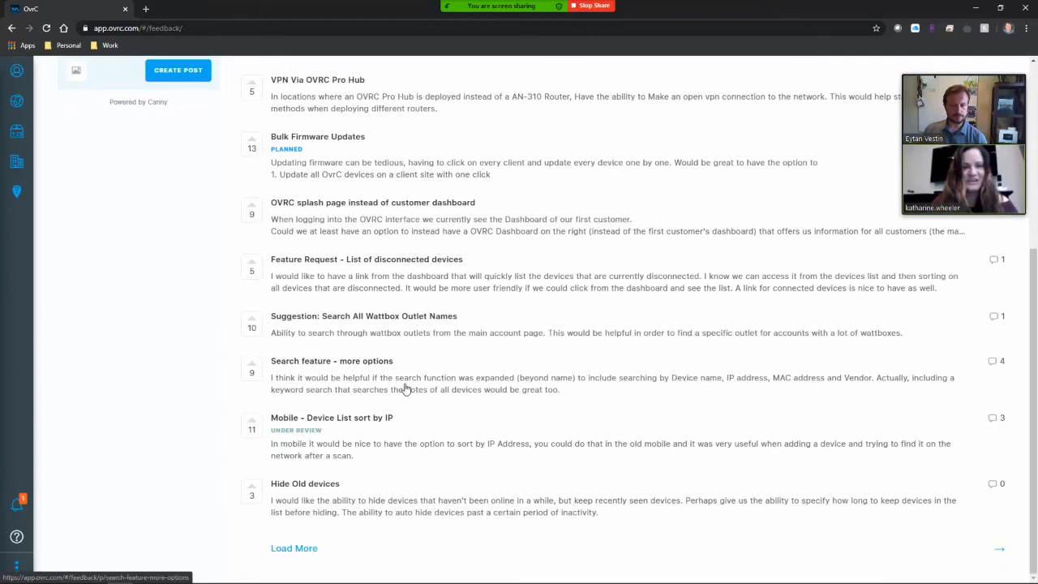
mouse_move(434, 416)
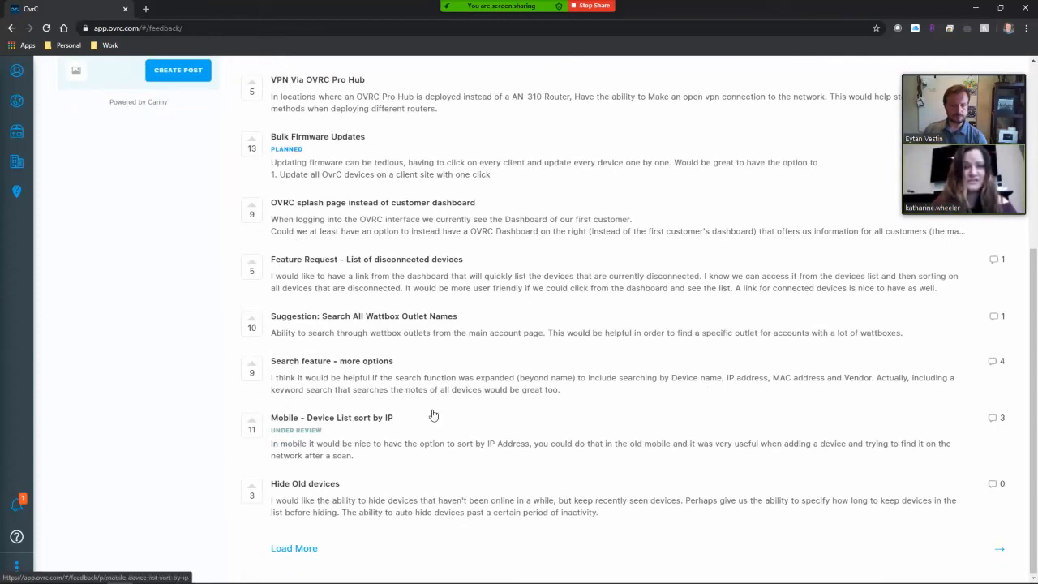
mouse_move(433, 414)
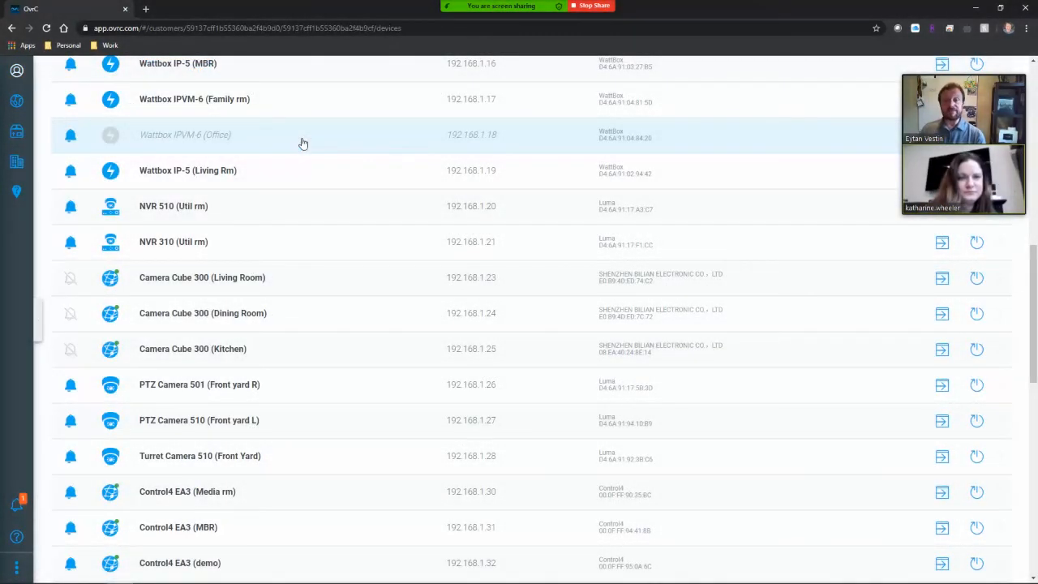
mouse_move(239, 138)
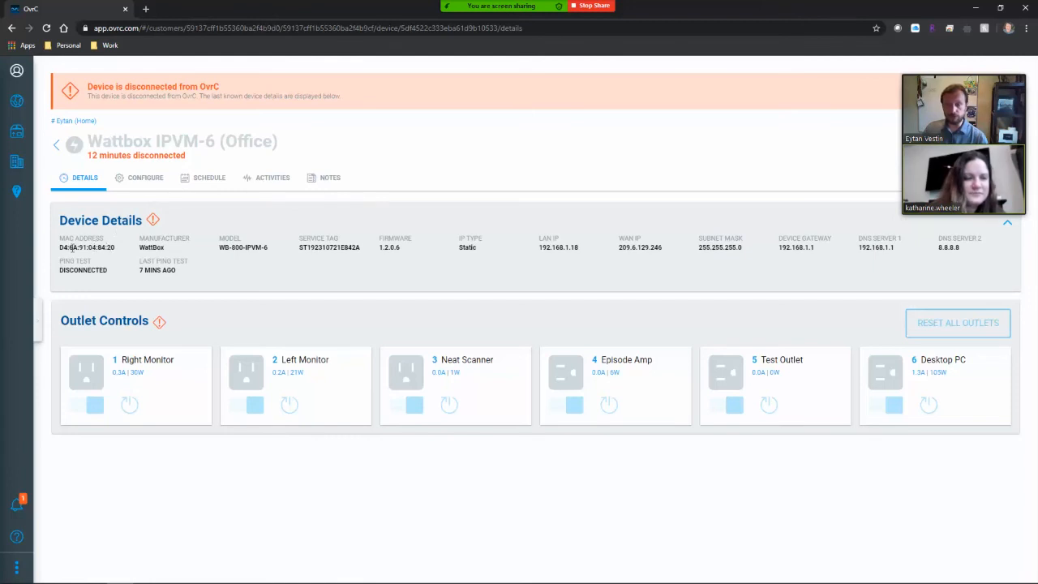
mouse_move(454, 259)
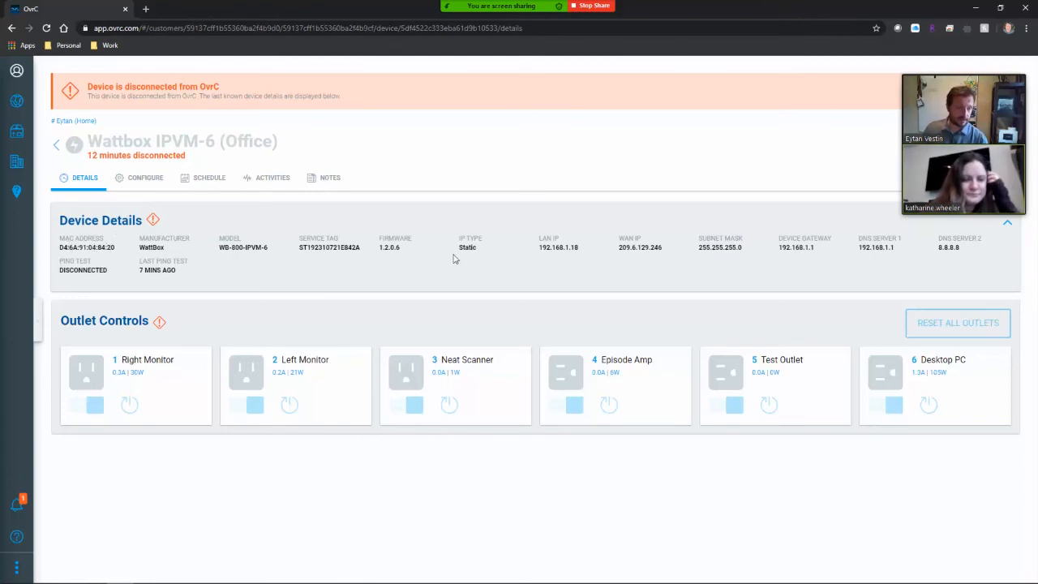
mouse_move(187, 419)
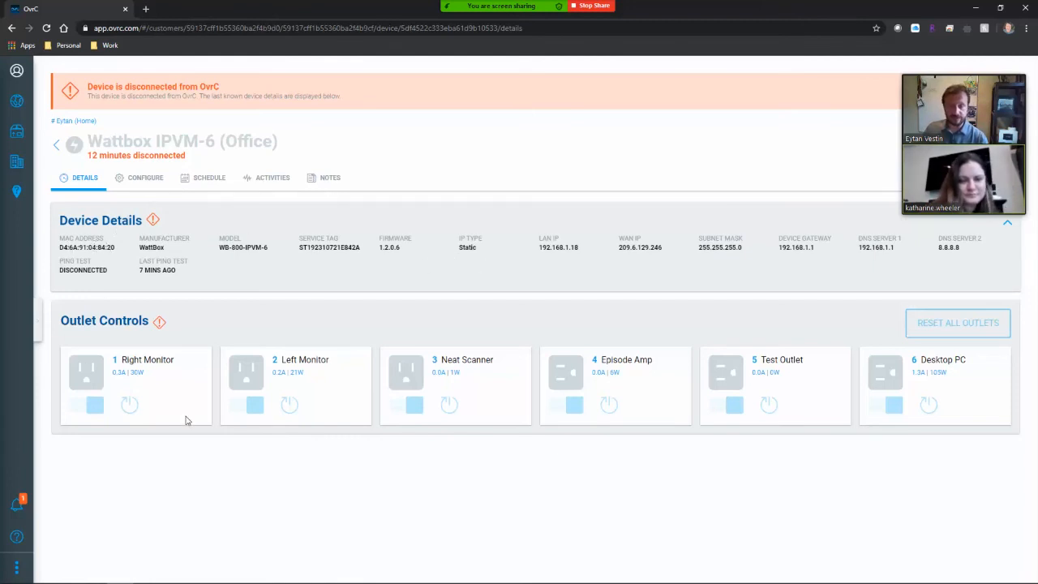
mouse_move(255, 438)
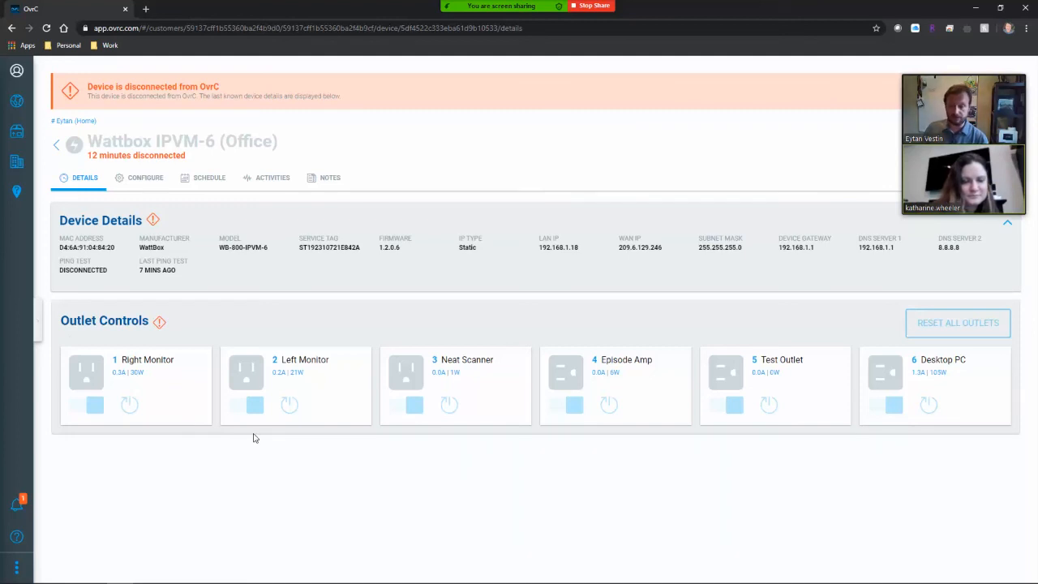
mouse_move(246, 406)
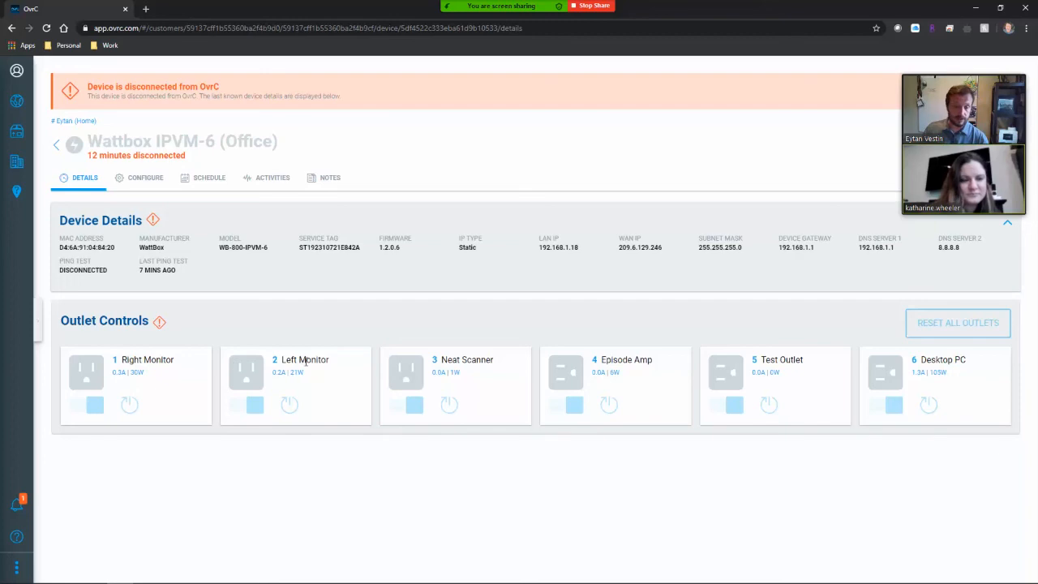
mouse_move(120, 373)
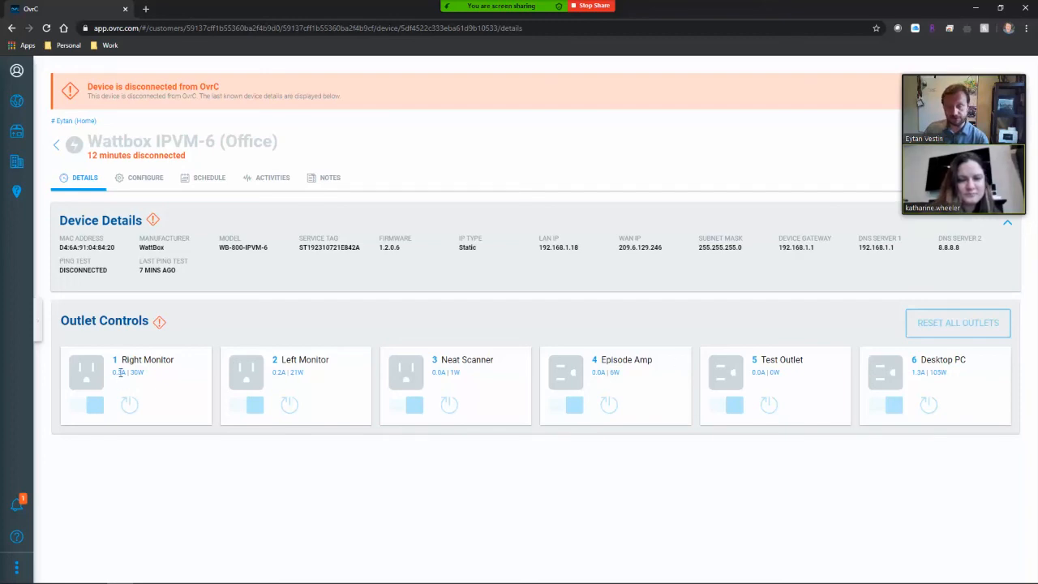
mouse_move(219, 388)
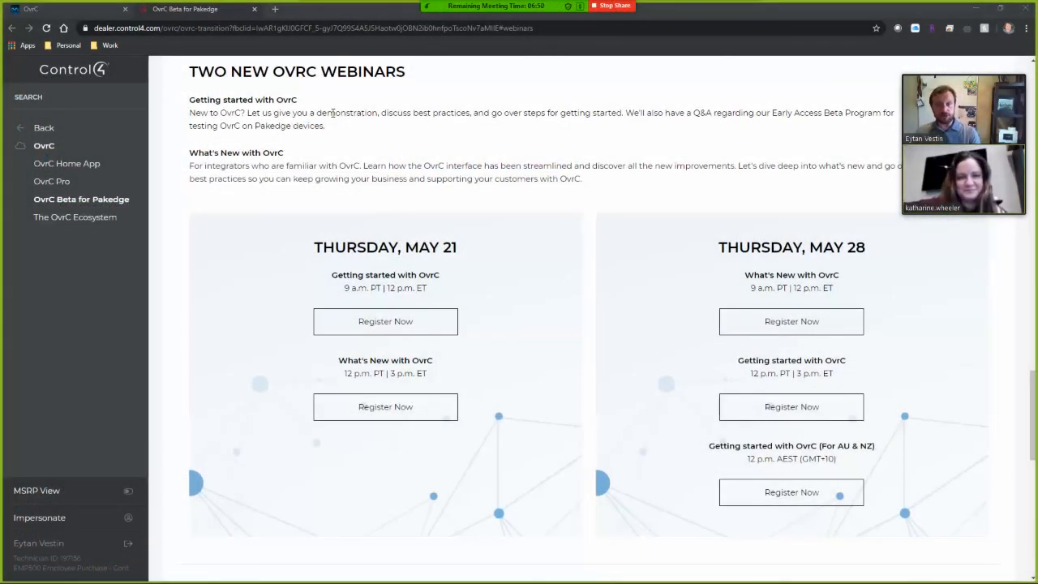
mouse_move(430, 201)
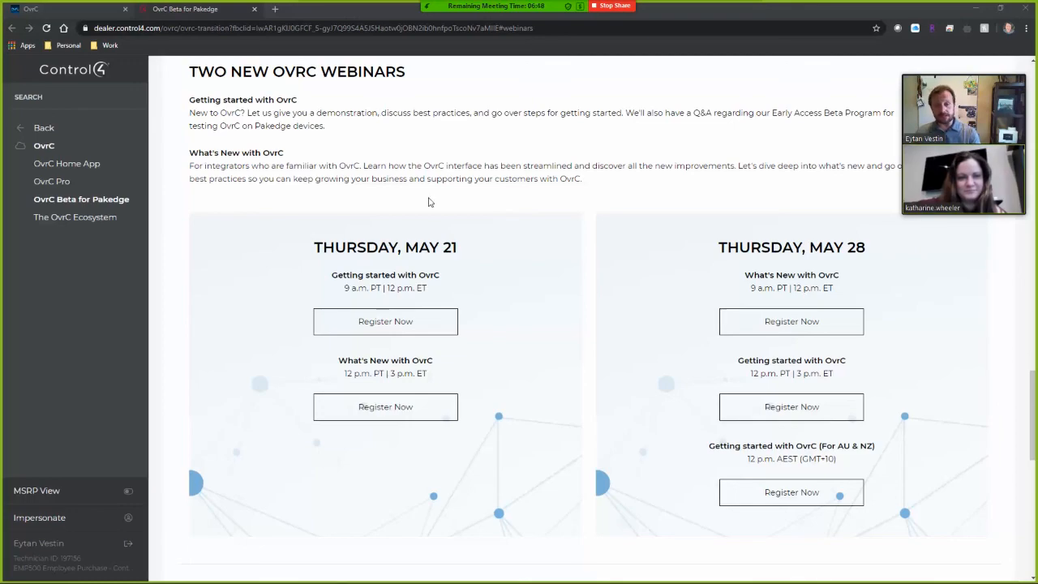